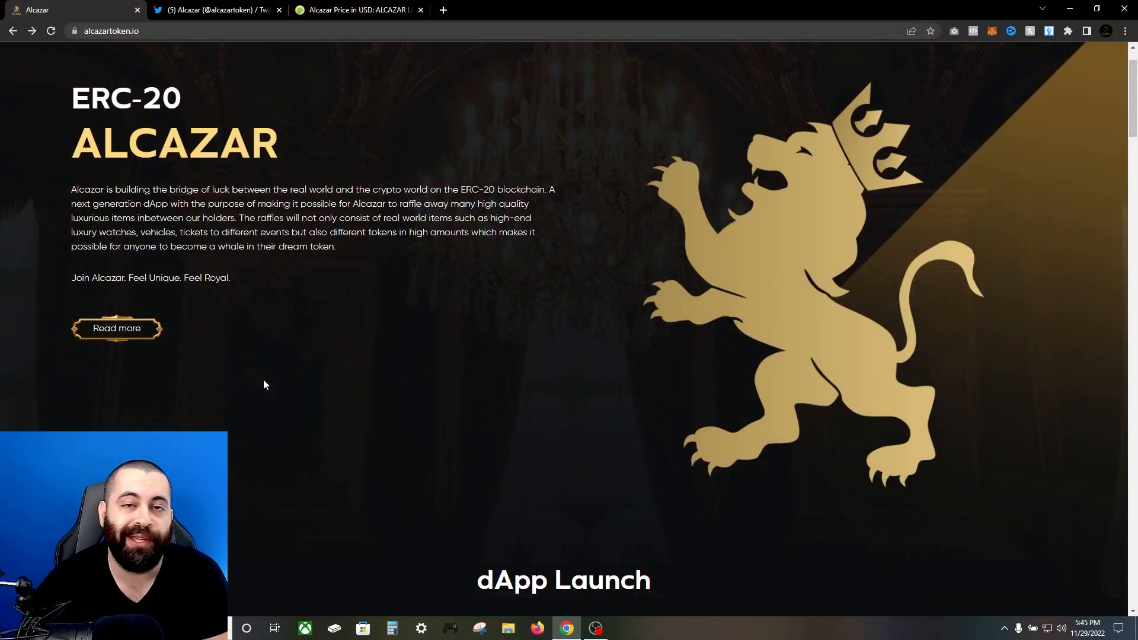
Scroll the alcazartoken.io homepage past the dApp launch countdown to Tokenomics
scroll(down, 3)
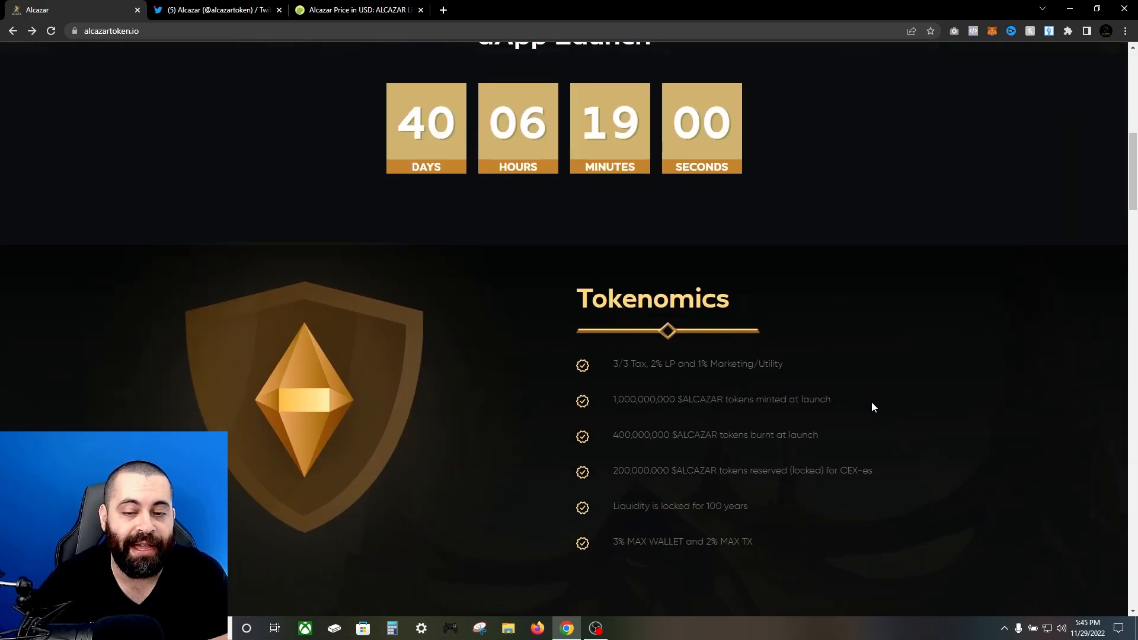
scroll(down, 3)
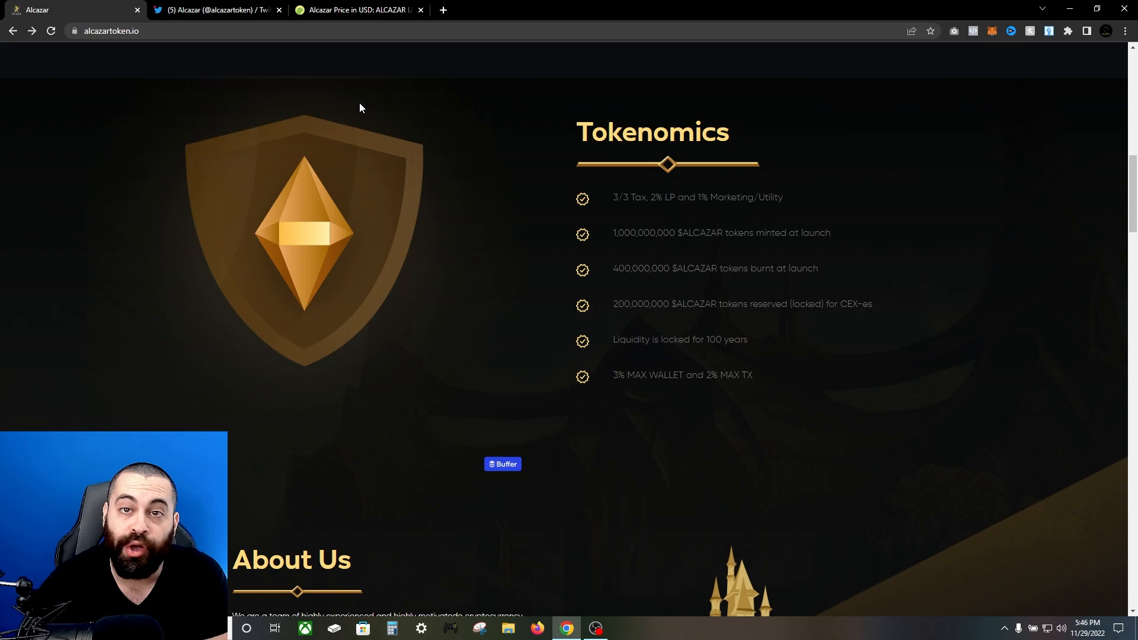
Switch to the CoinGecko Alcazar (ALCAZAR) price page tab
click(356, 9)
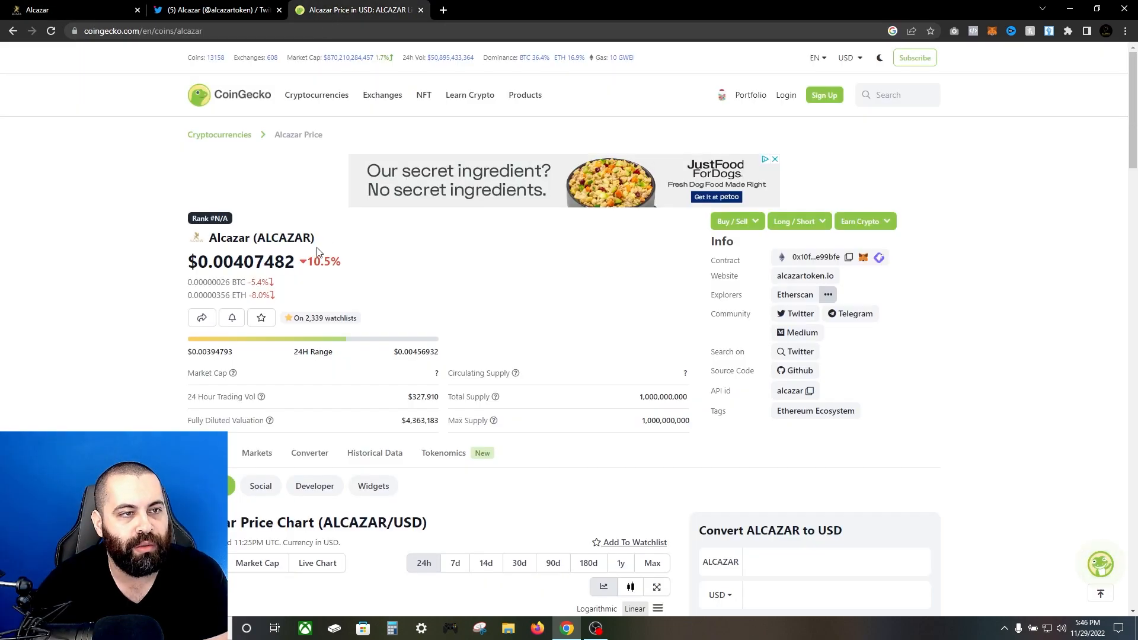
mouse_move(456, 478)
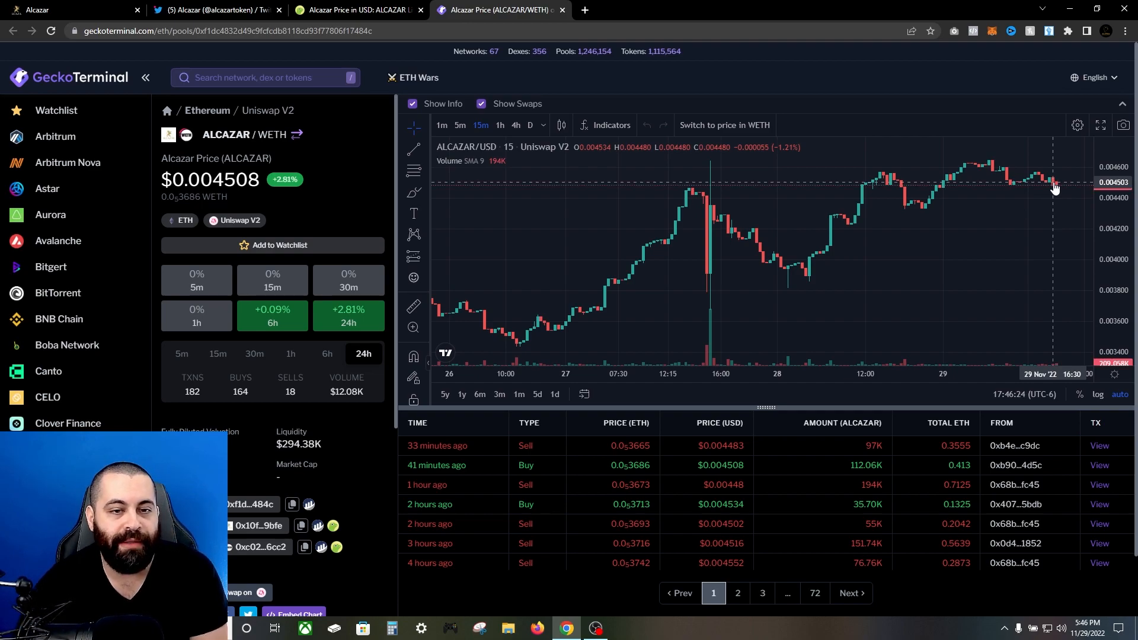
mouse_move(1037, 196)
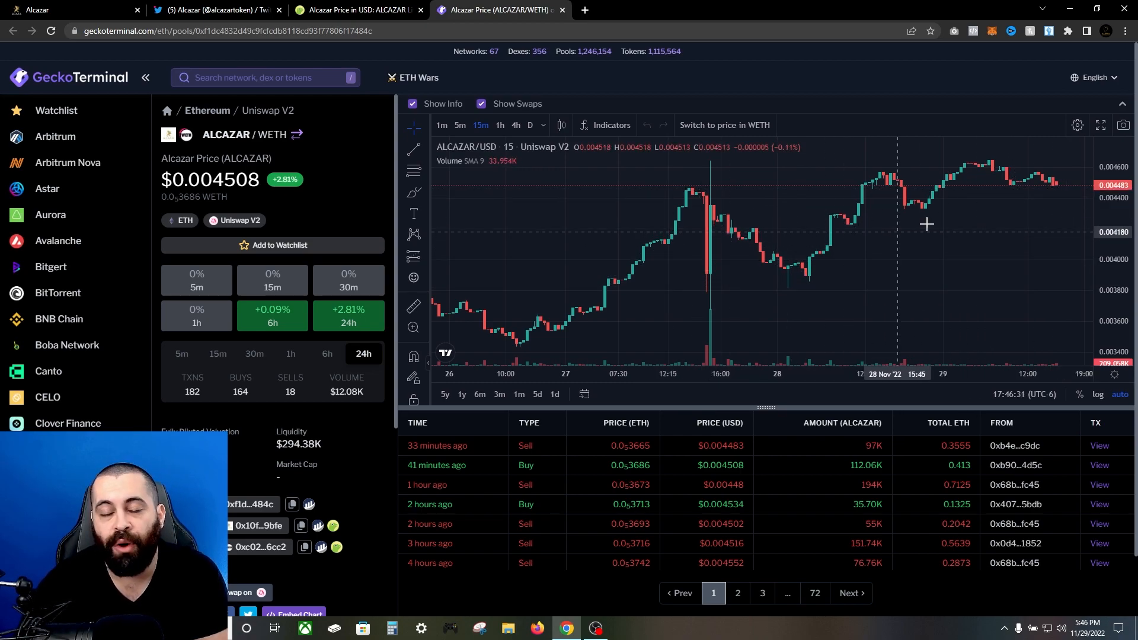
mouse_move(931, 224)
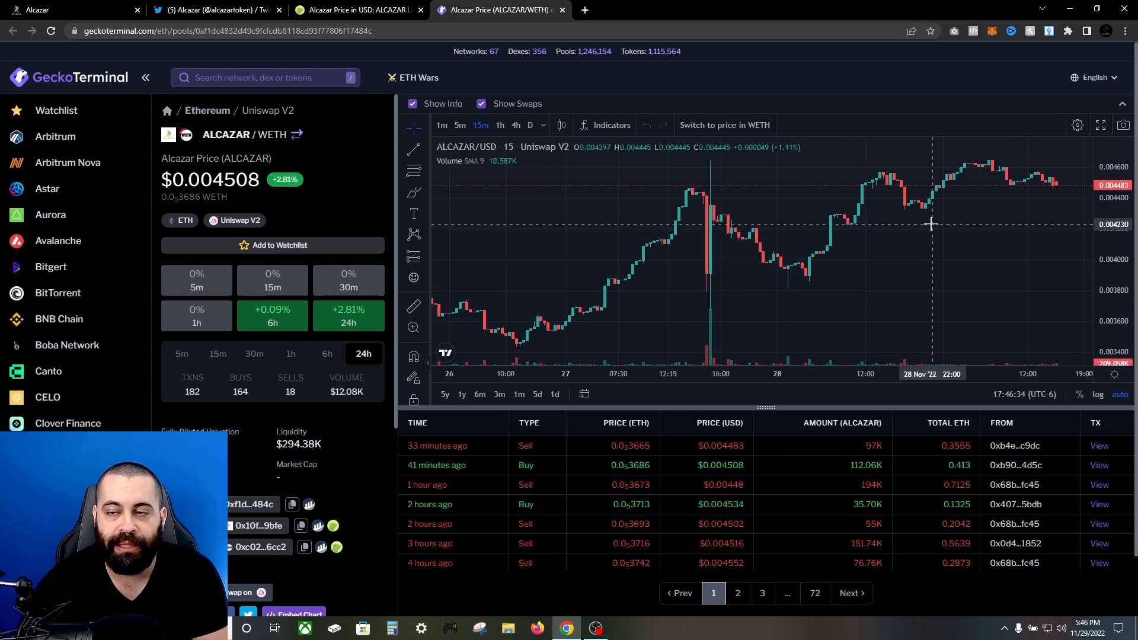
mouse_move(966, 232)
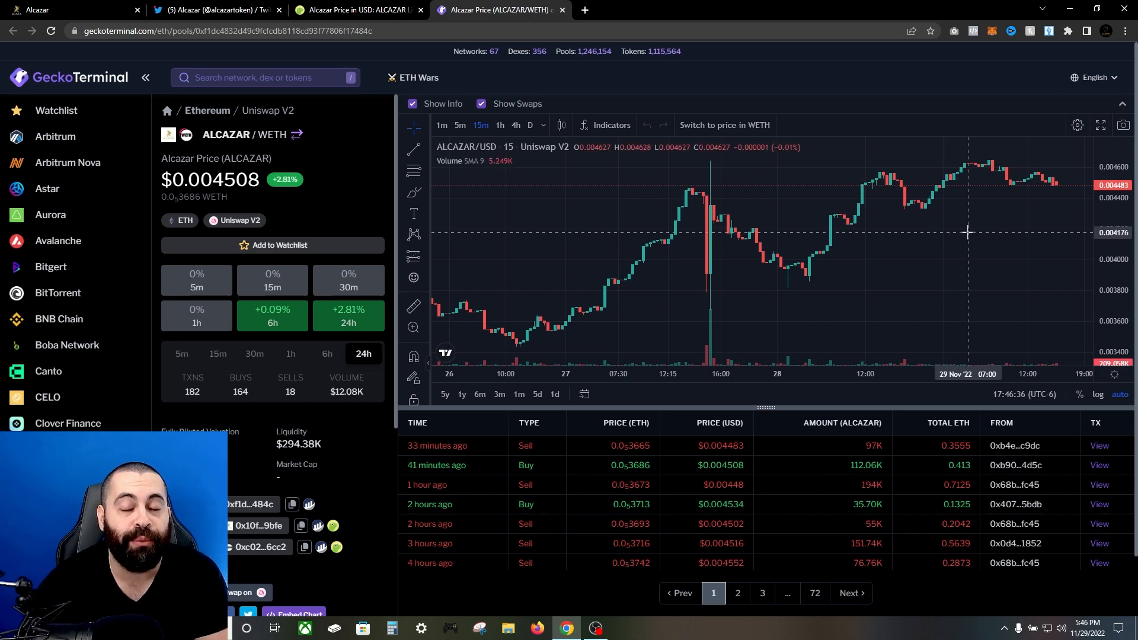
mouse_move(863, 256)
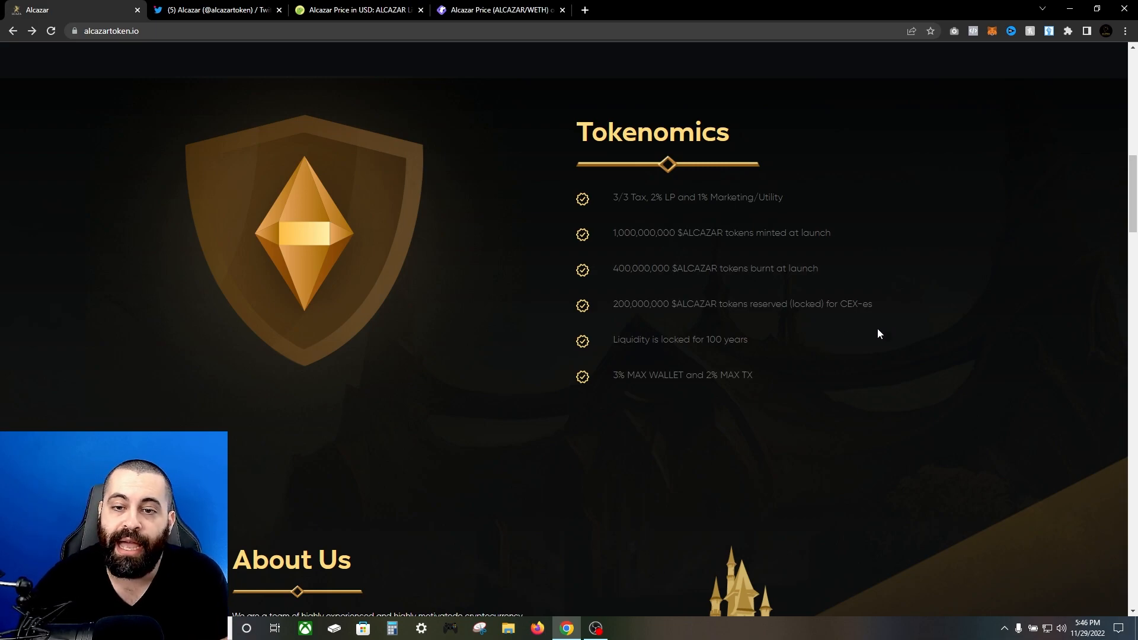
mouse_move(861, 297)
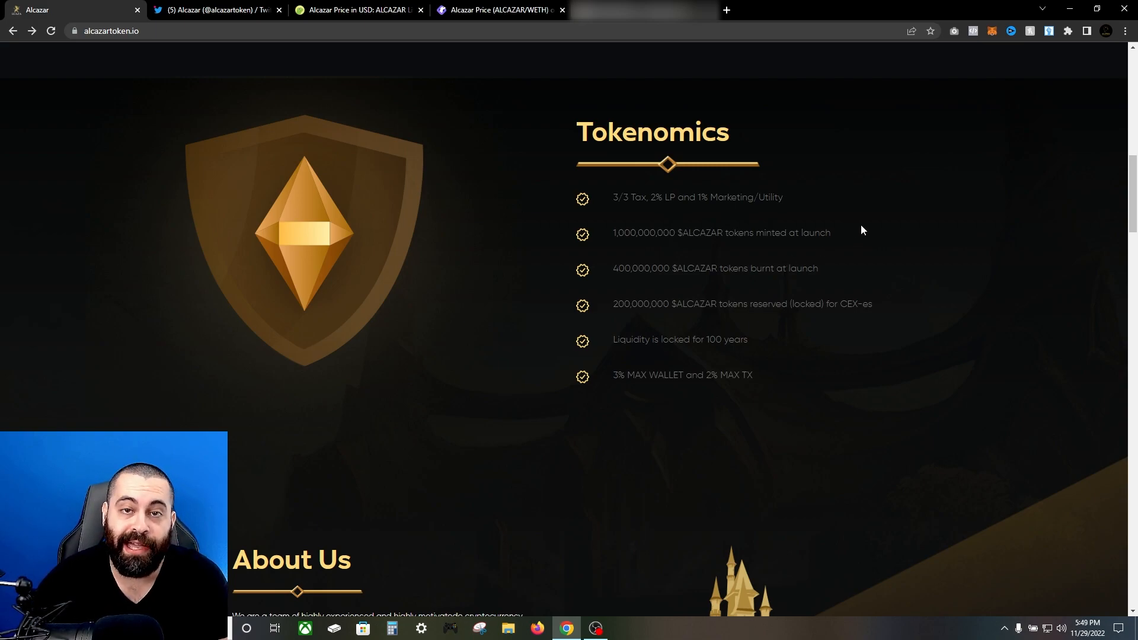
mouse_move(847, 268)
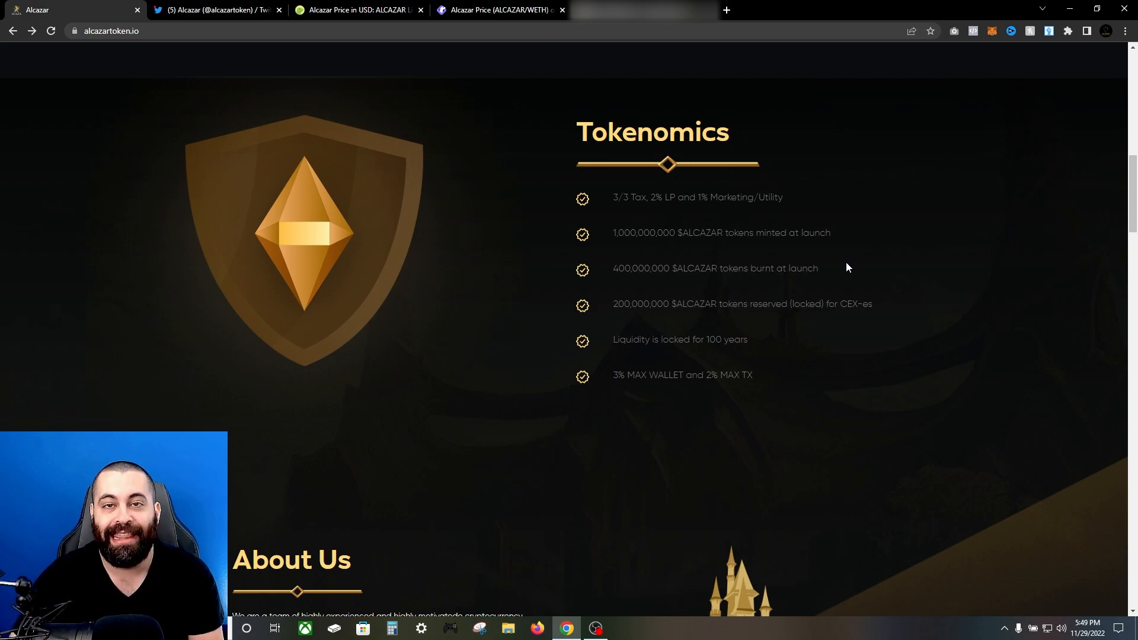
mouse_move(716, 424)
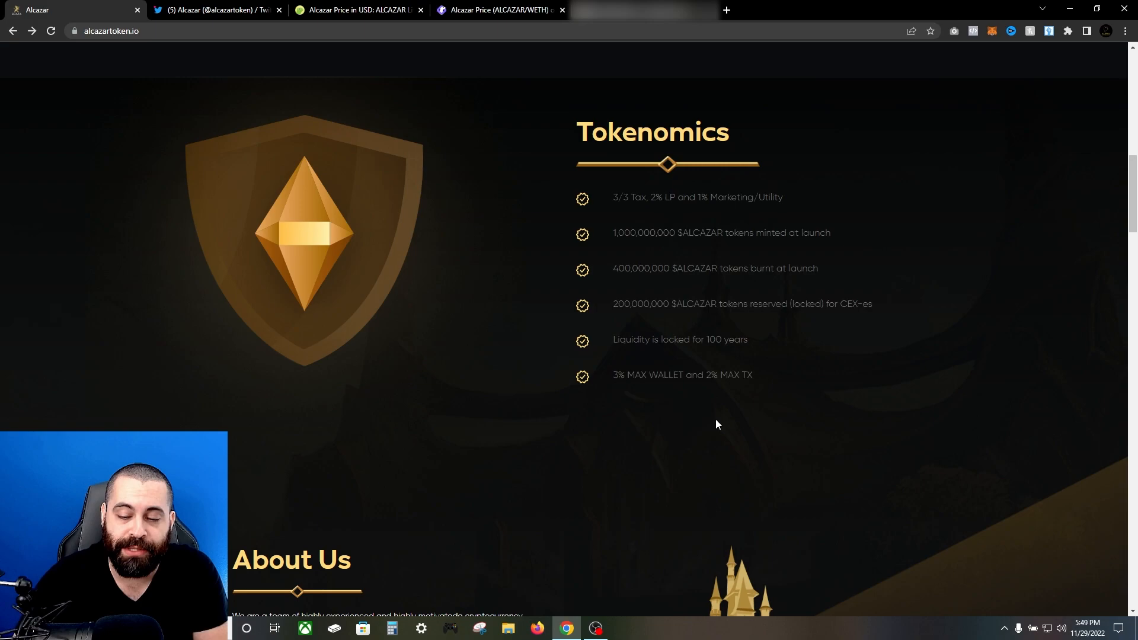
mouse_move(606, 407)
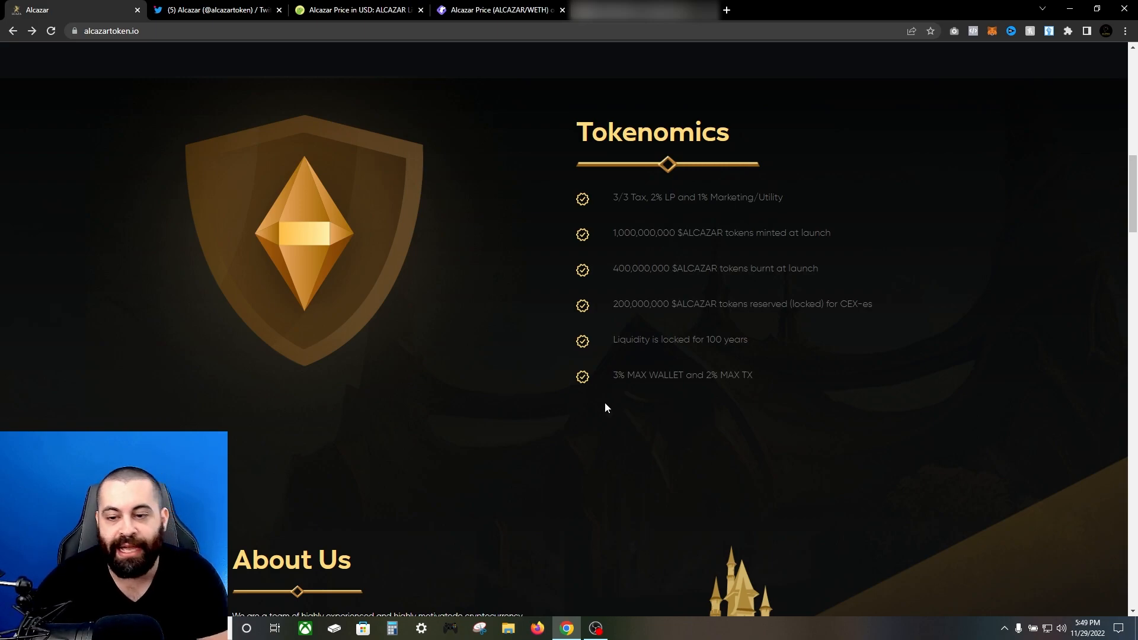
Scroll past About Us to the Merchandise clothing section with Visit Collection
scroll(down, 3)
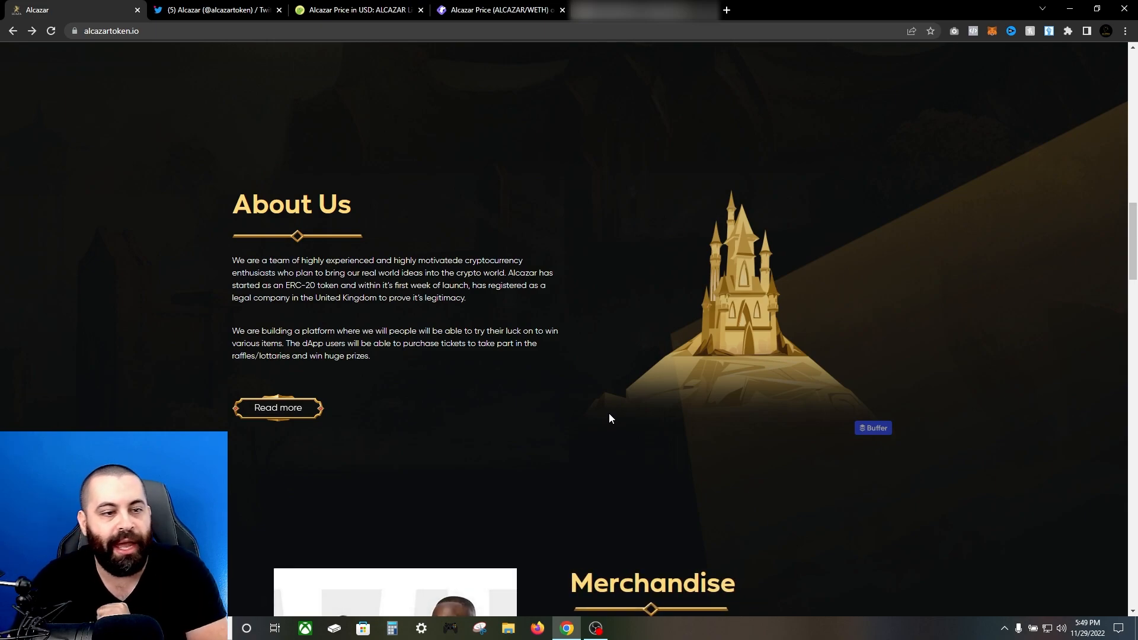
scroll(down, 3)
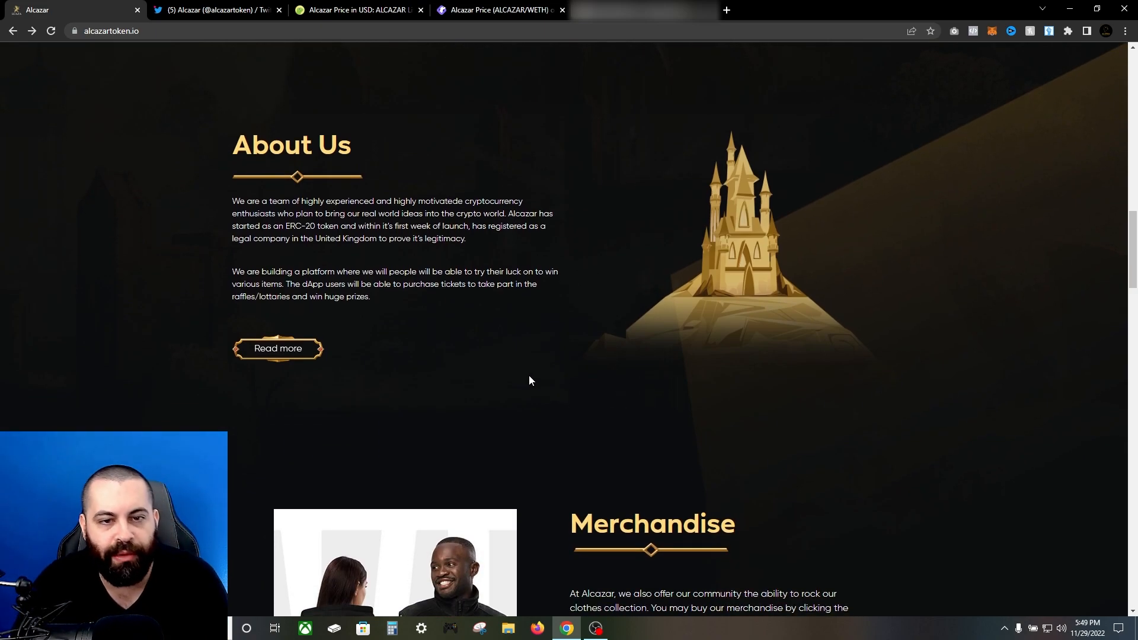
scroll(down, 3)
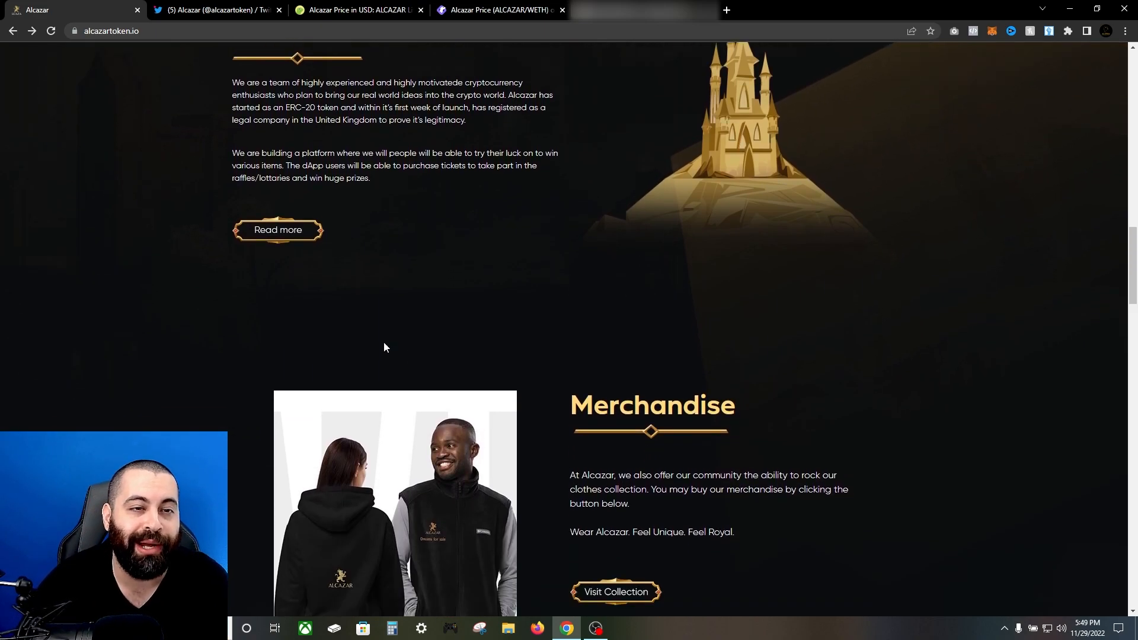
mouse_move(532, 156)
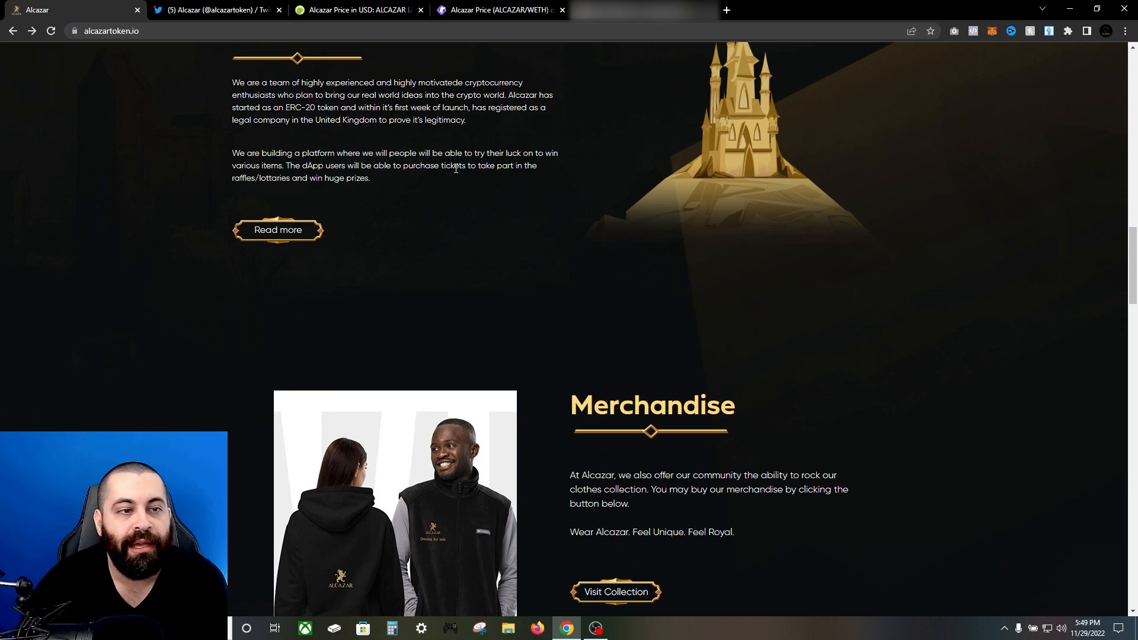
scroll(down, 3)
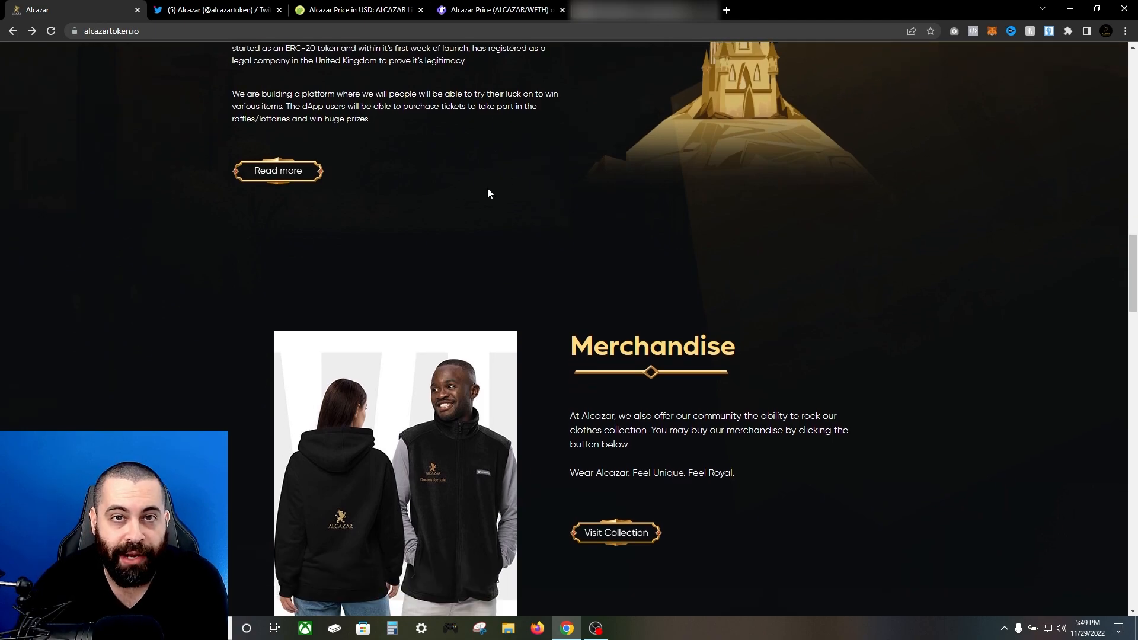
mouse_move(434, 216)
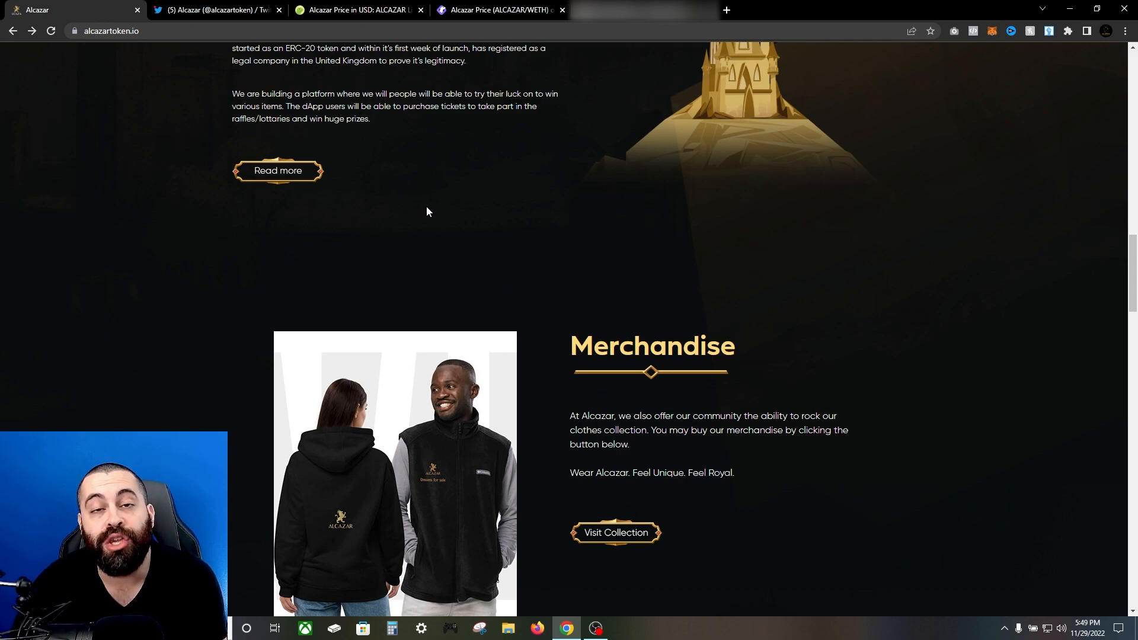
scroll(down, 3)
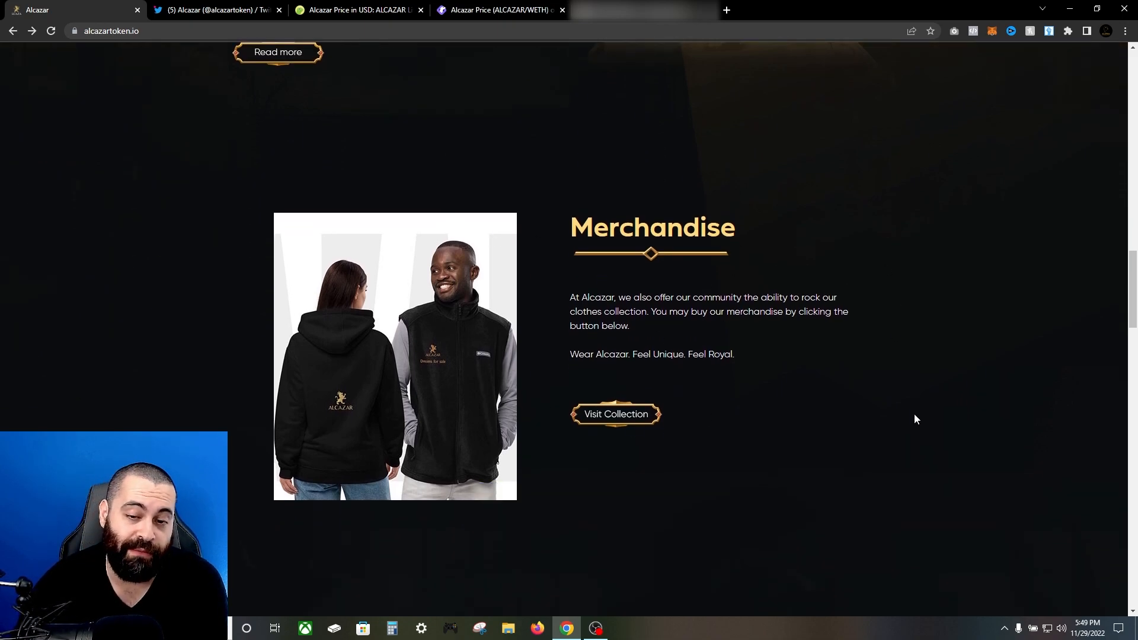
scroll(down, 3)
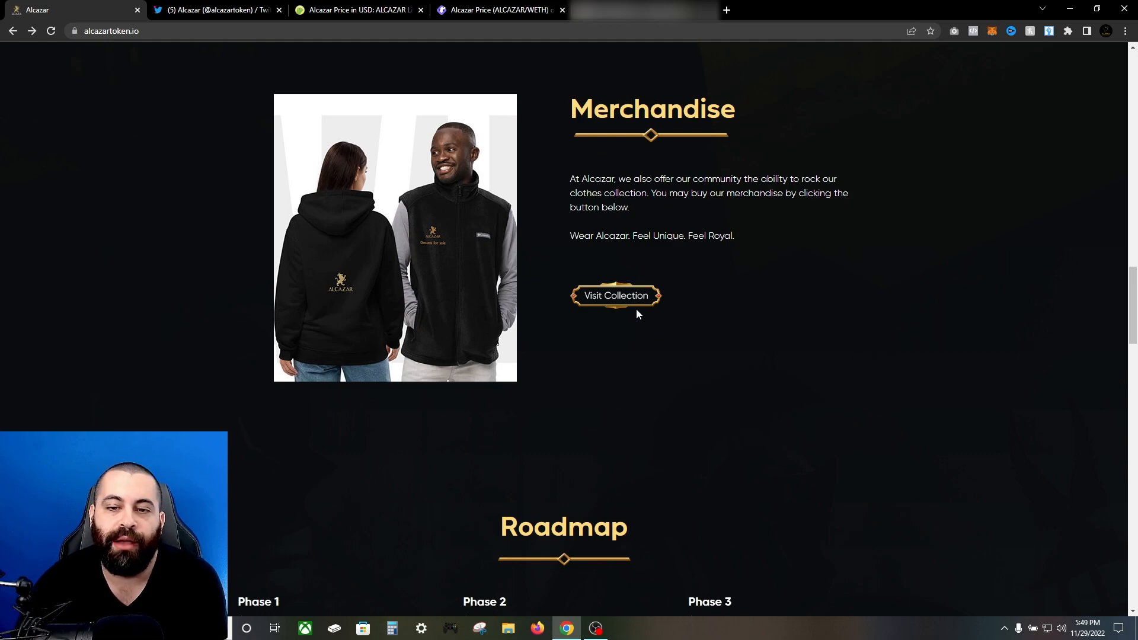
Visit the NFTees365 Alcazar collection, then scroll the site to the Roadmap phases
click(615, 295)
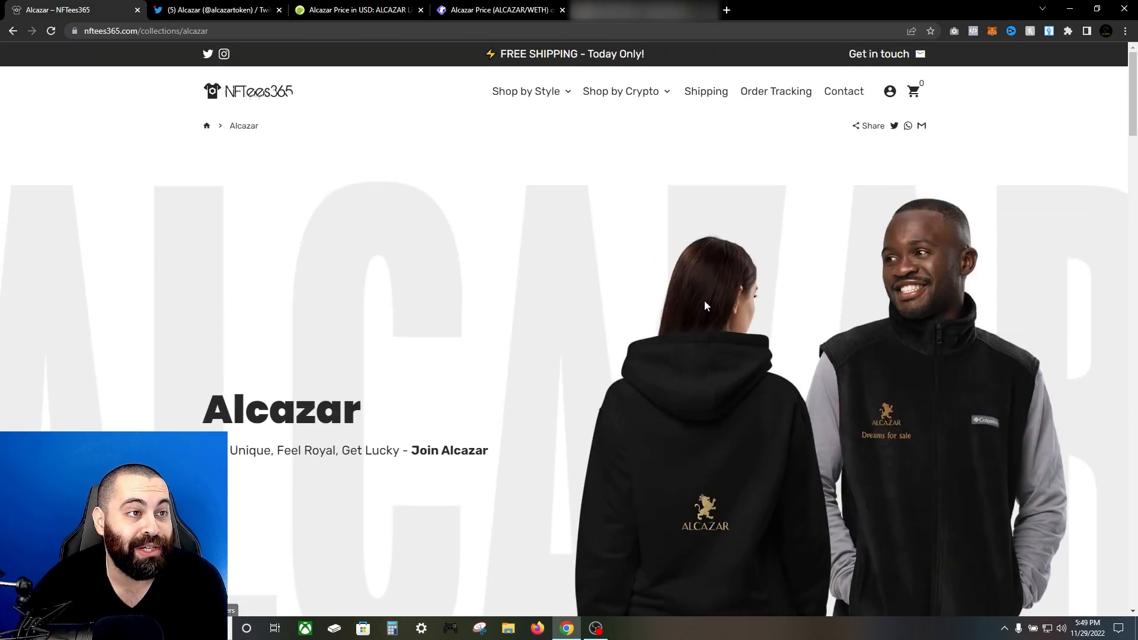
scroll(down, 3)
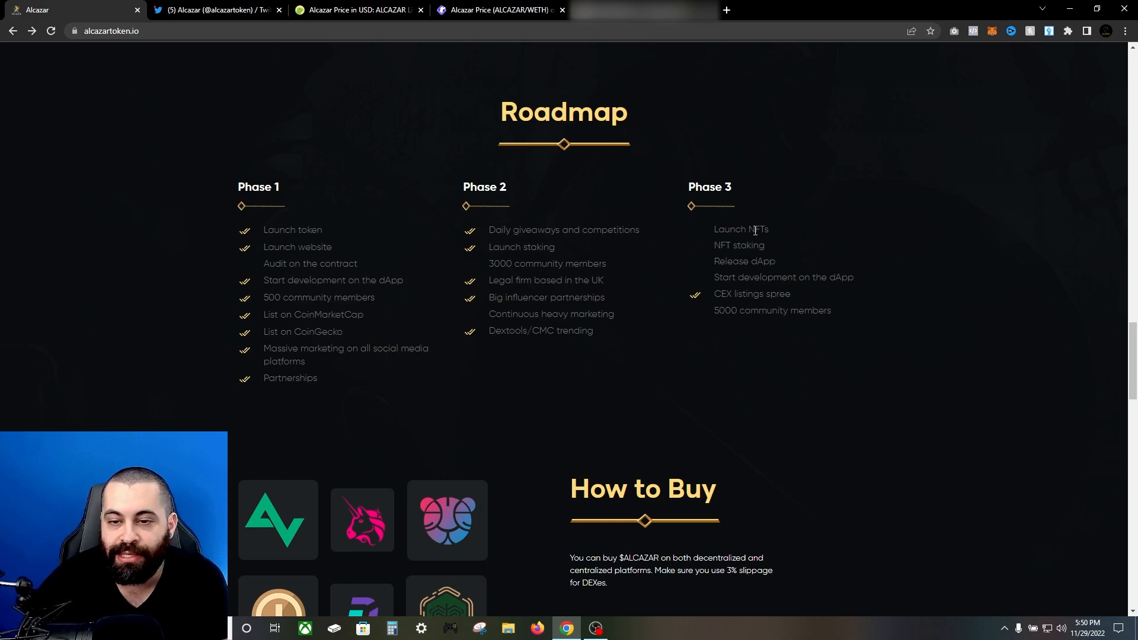
mouse_move(743, 339)
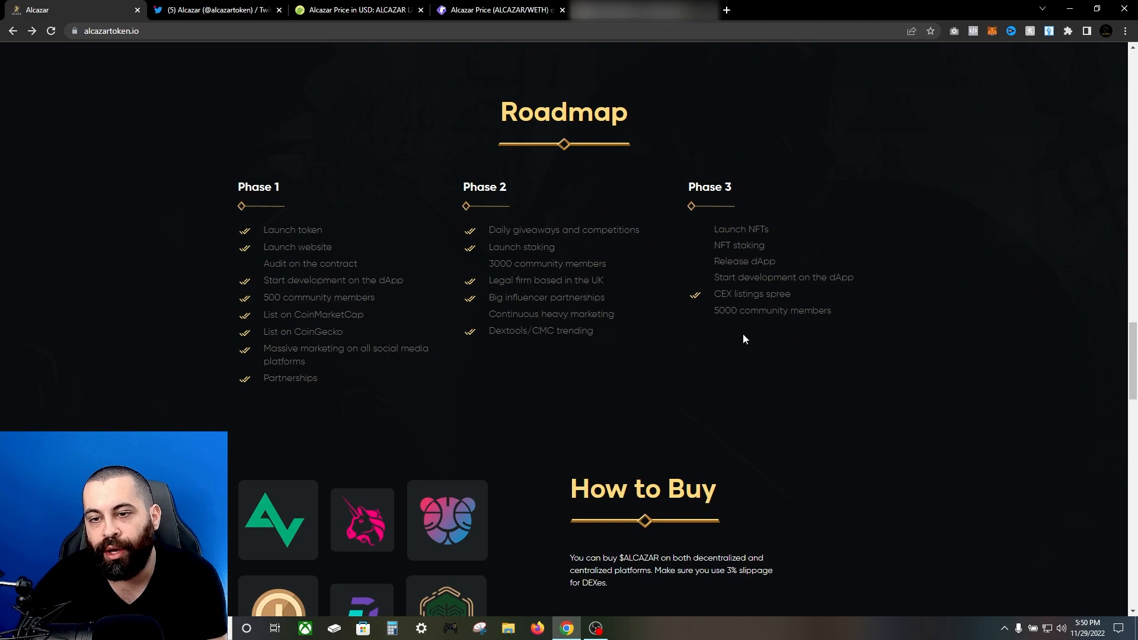
Scroll through How to Buy, Staking, Partners and FAQ, then select WHITEPAPER in the footer
scroll(down, 3)
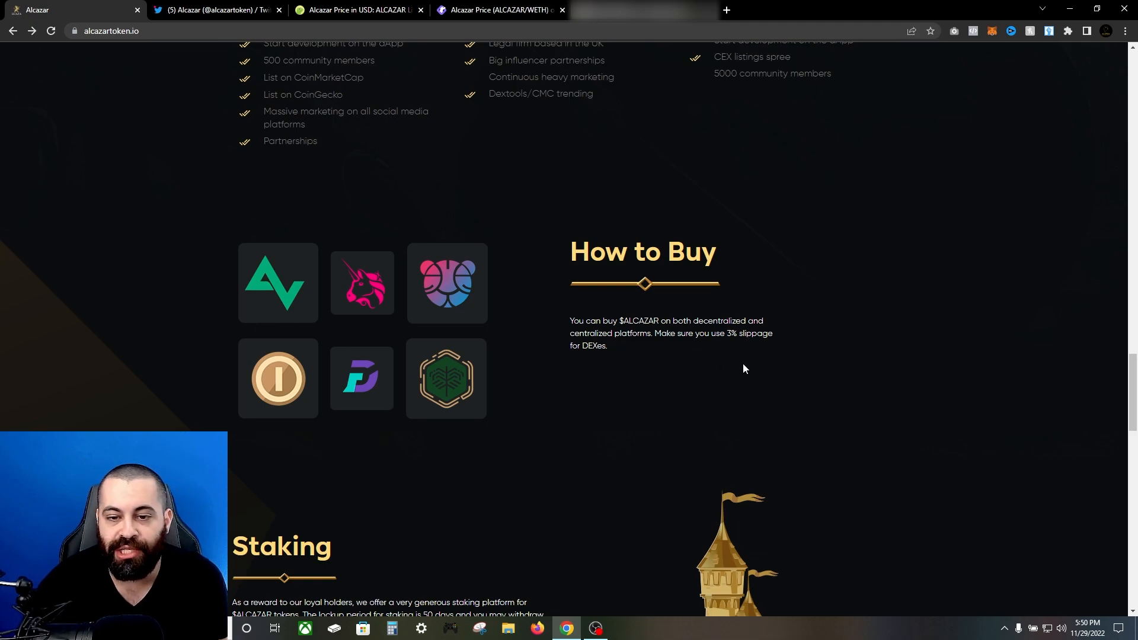
scroll(down, 3)
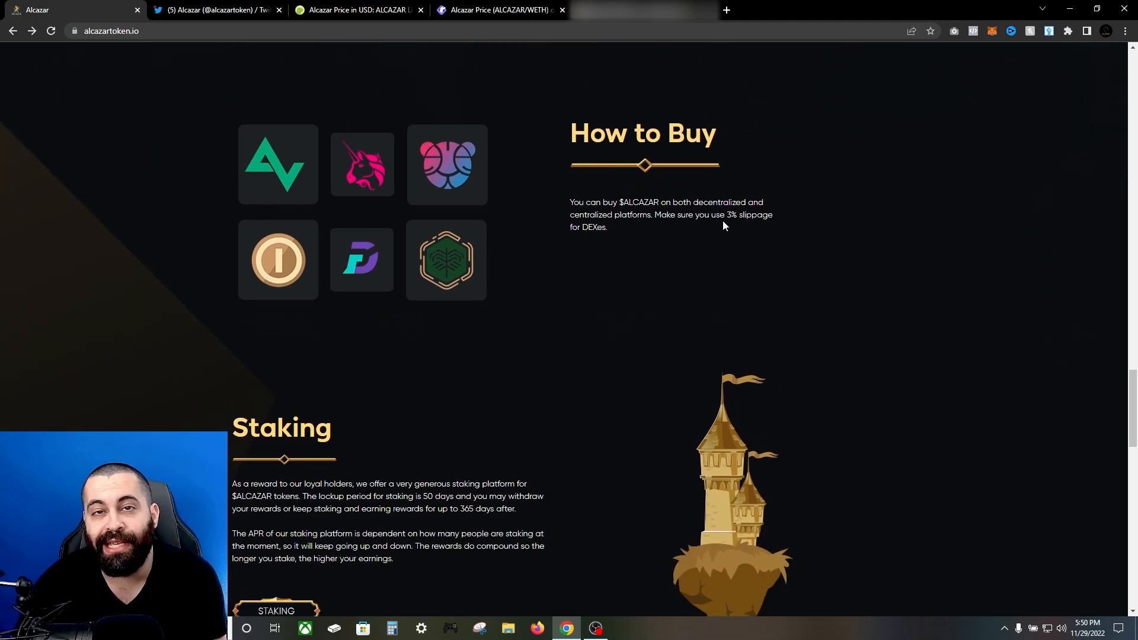
mouse_move(660, 294)
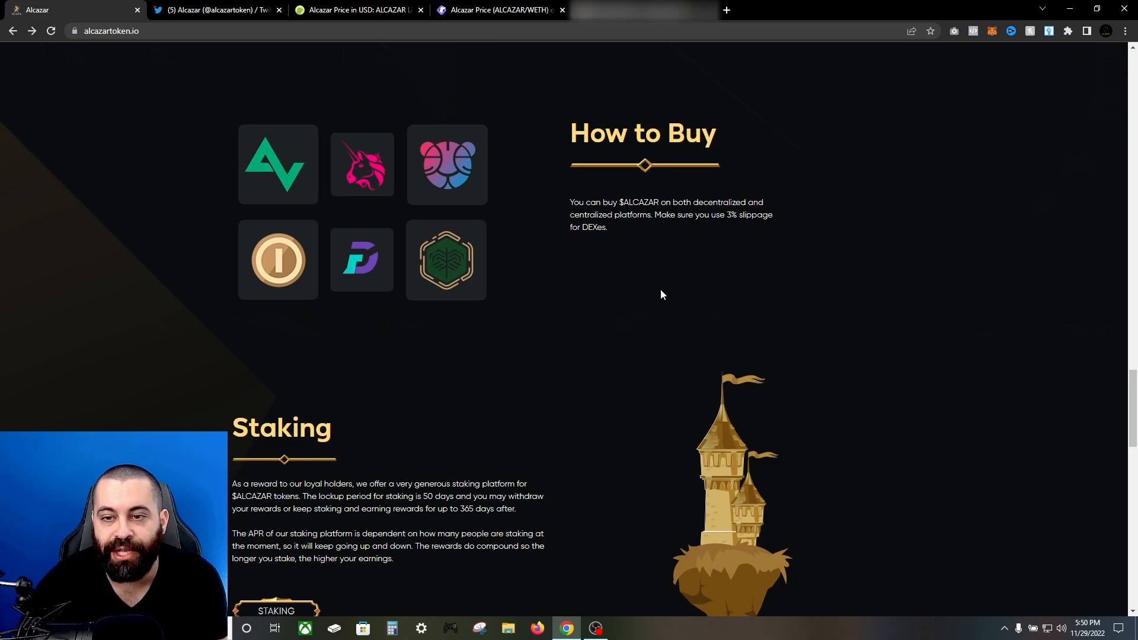
scroll(down, 3)
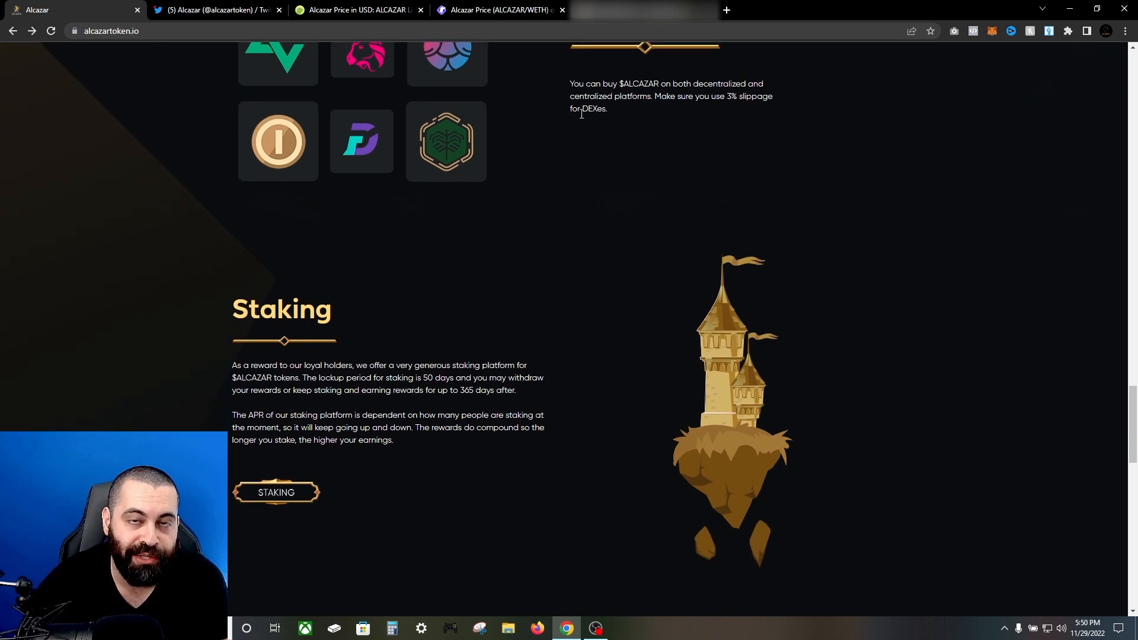
scroll(down, 3)
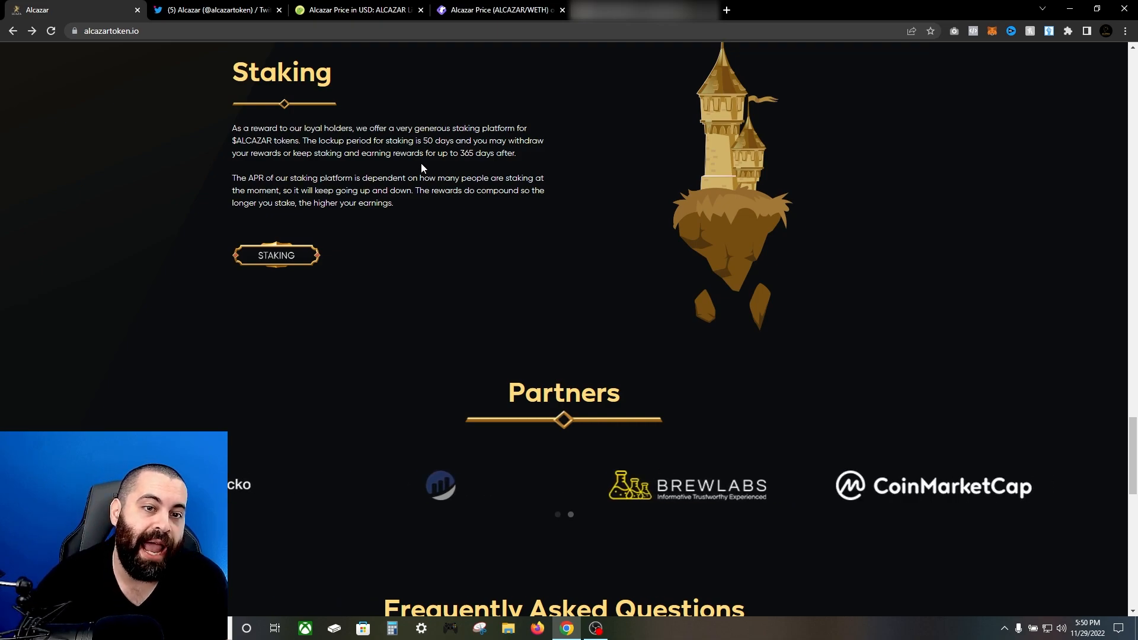
mouse_move(423, 211)
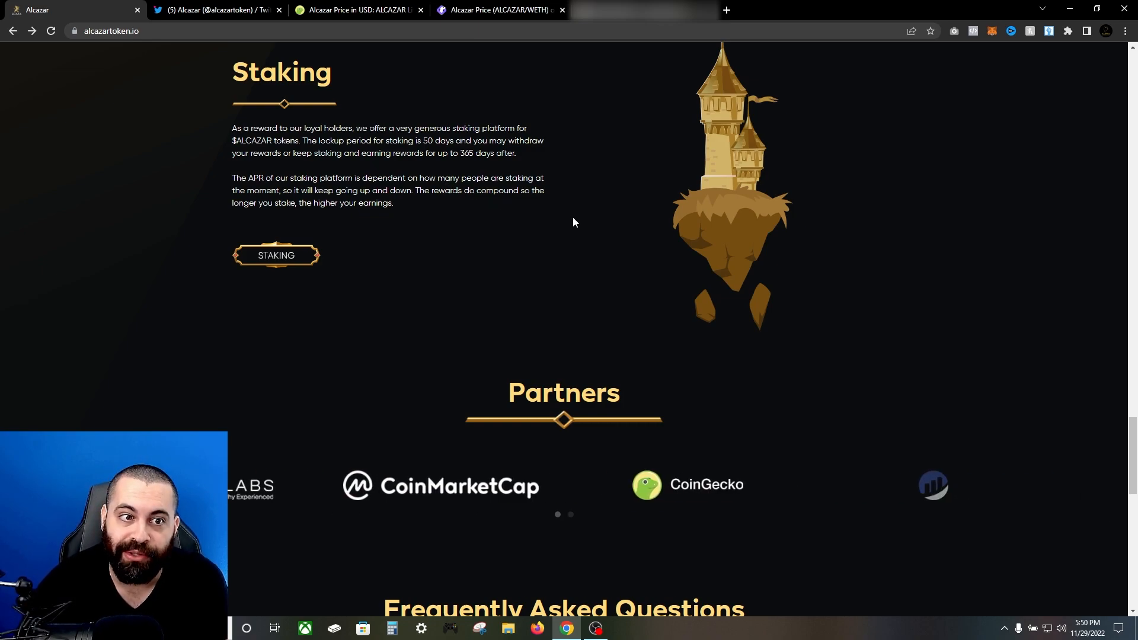
scroll(down, 3)
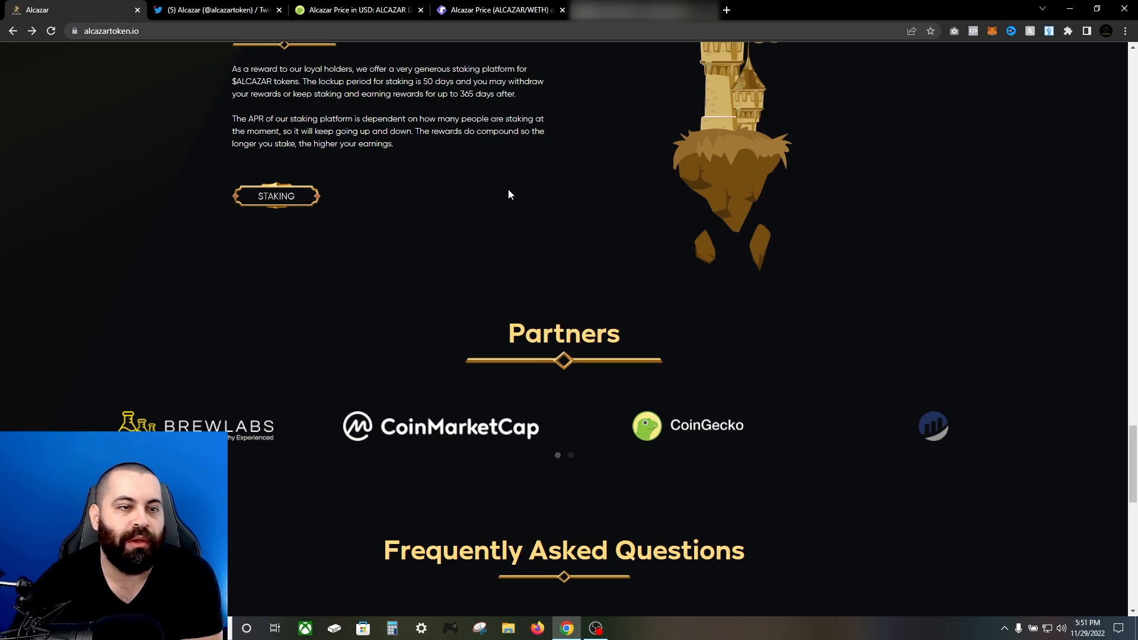
scroll(down, 3)
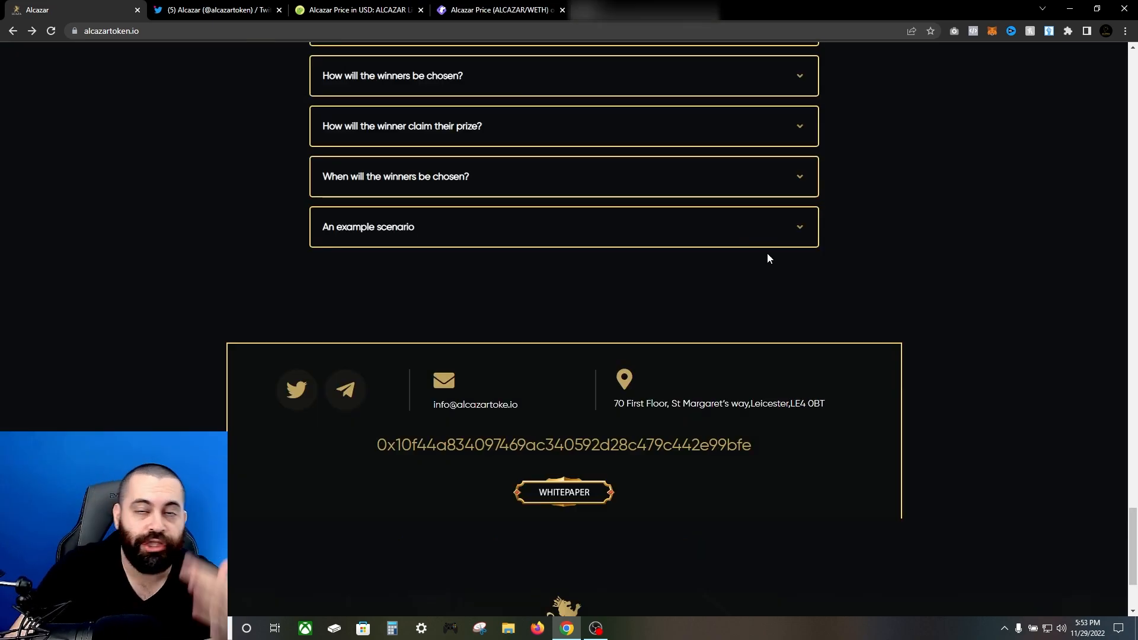
click(563, 492)
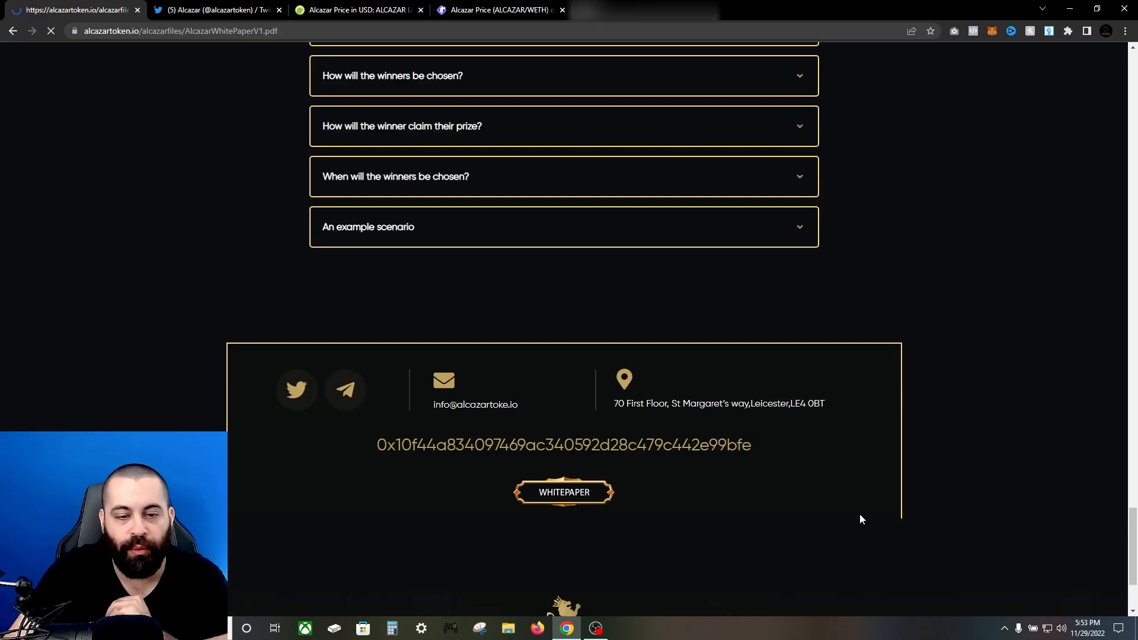
Open the whitepaper PDF and scroll past About Alcazar to the contract tax details
click(563, 492)
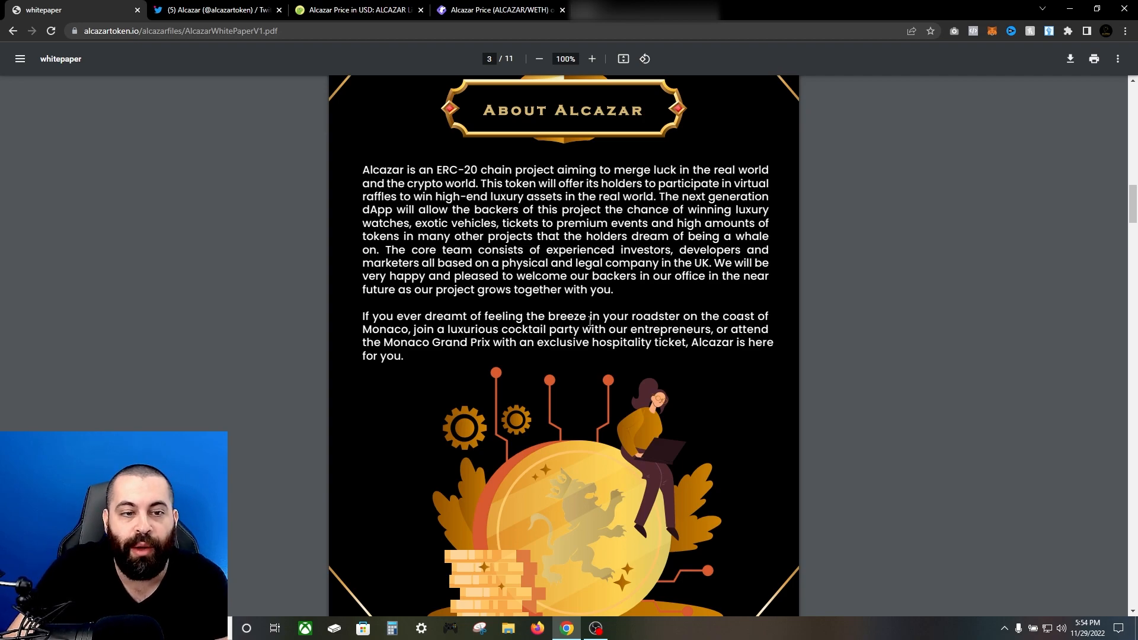
scroll(down, 3)
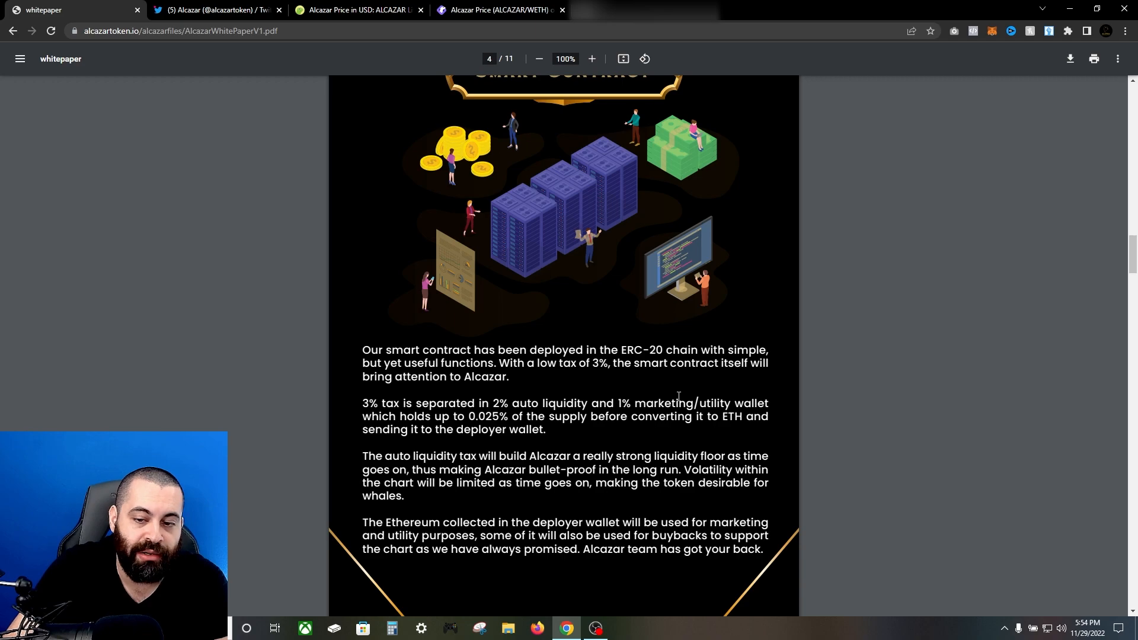
Scroll the PDF from the page 4 tax breakdown to page 5's Community section
scroll(down, 3)
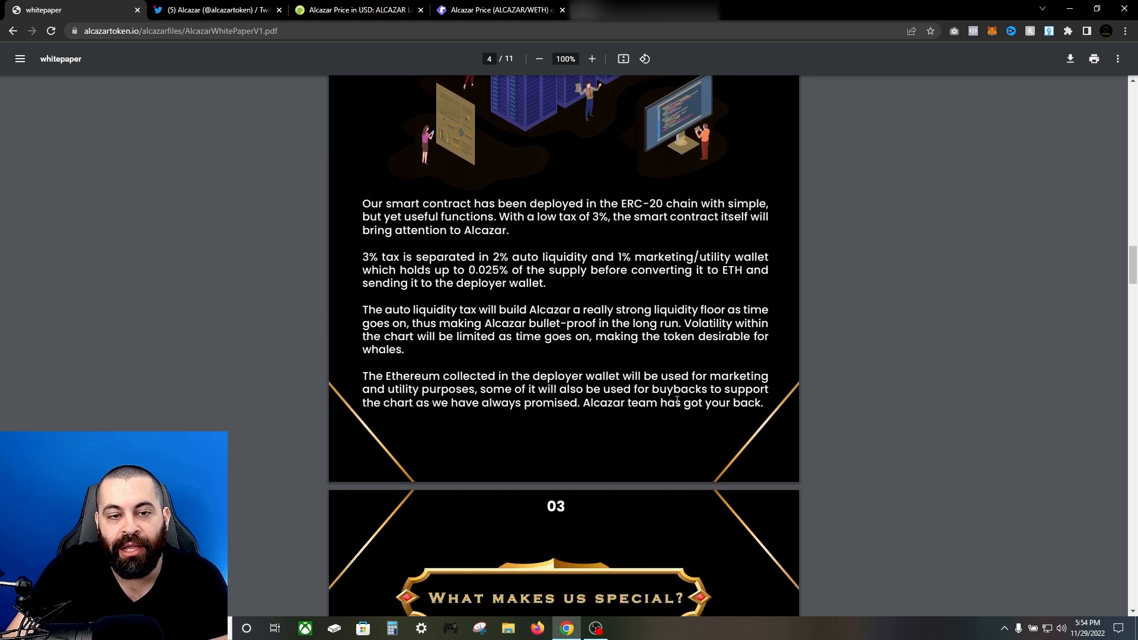
scroll(down, 3)
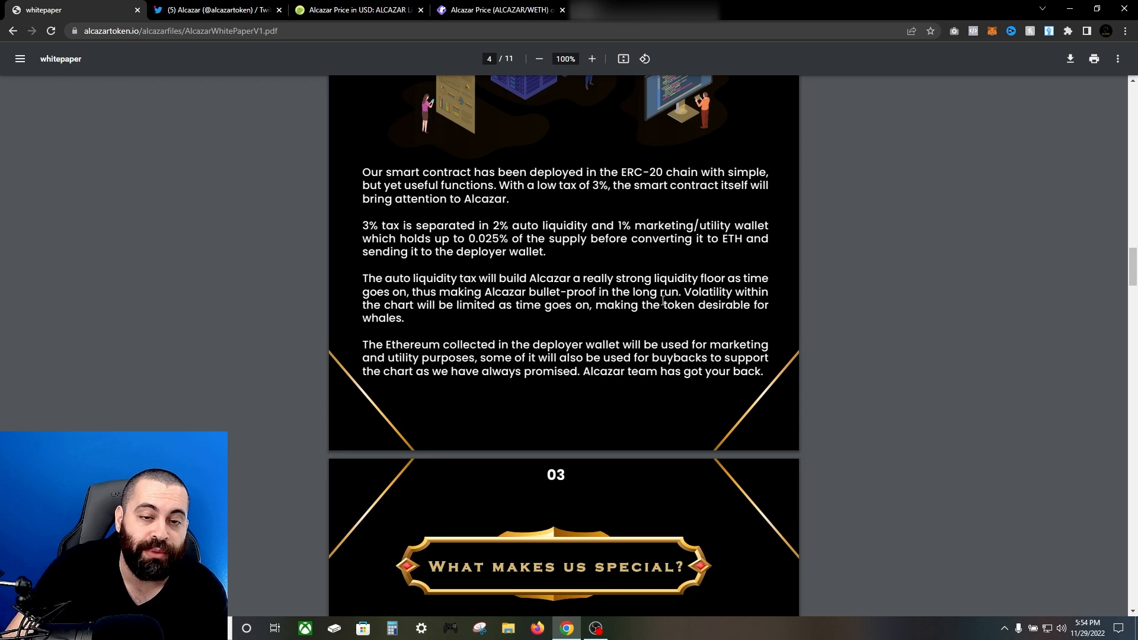
mouse_move(676, 323)
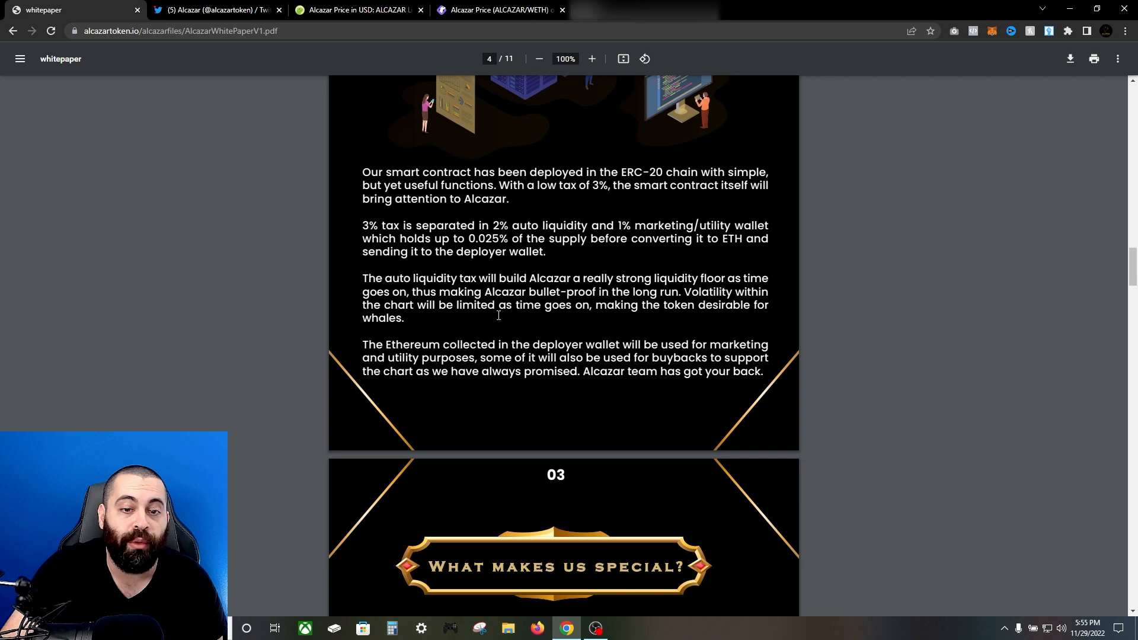
scroll(down, 3)
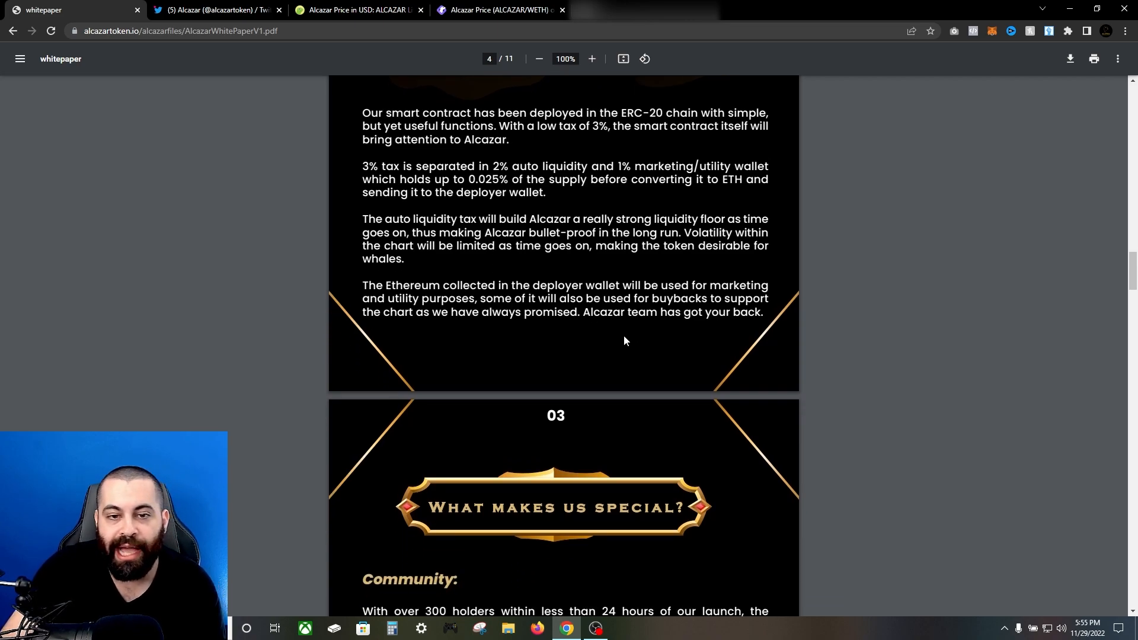
mouse_move(544, 277)
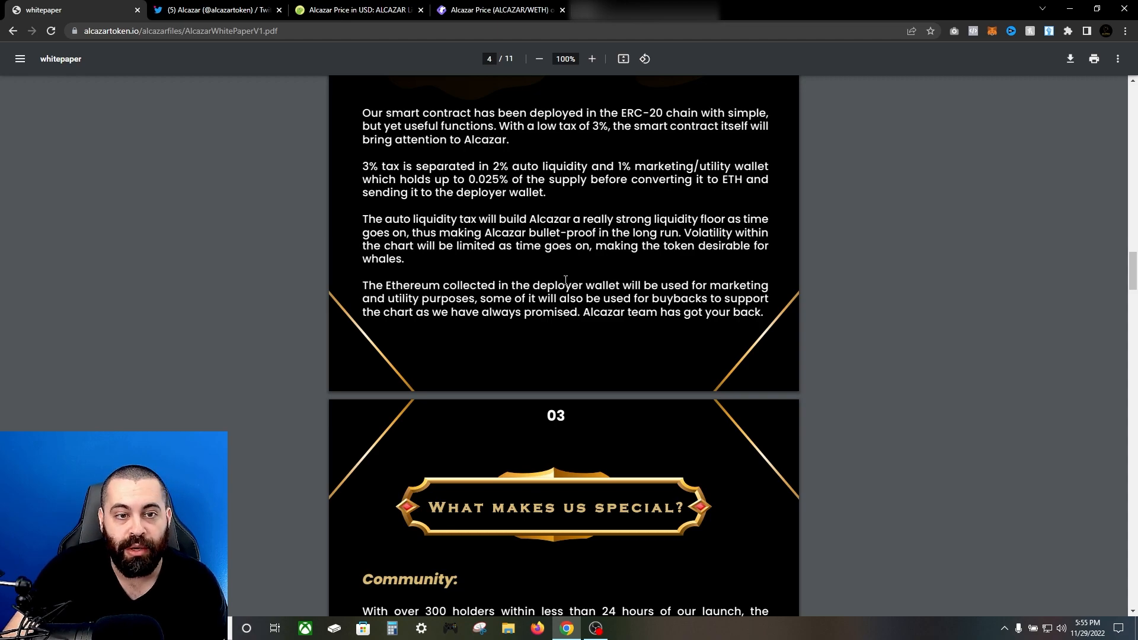
scroll(down, 3)
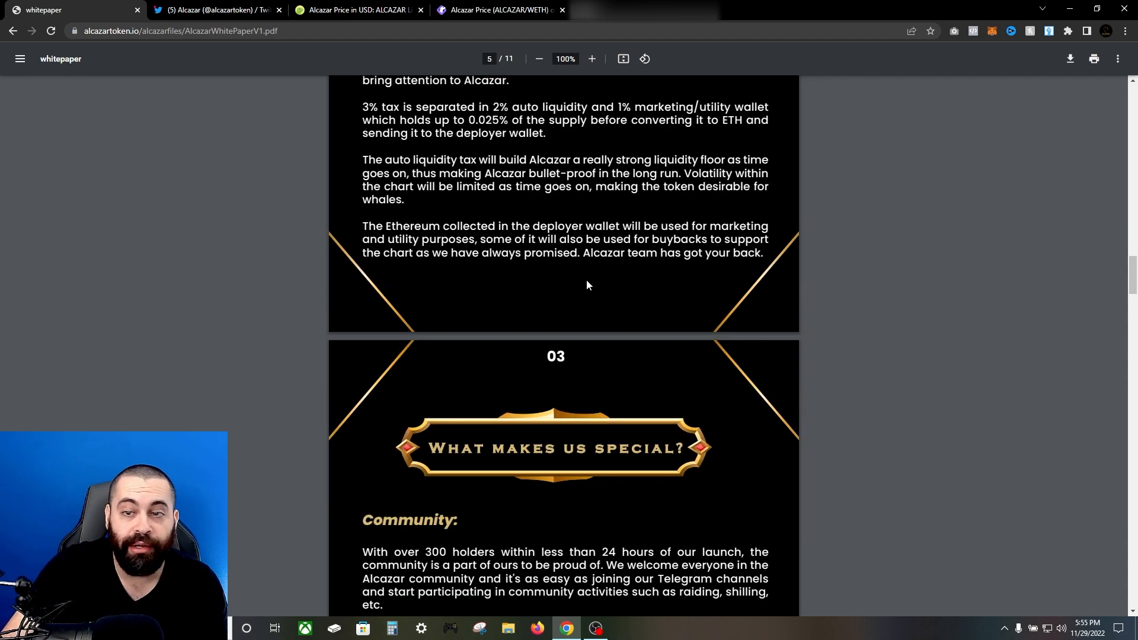
mouse_move(589, 284)
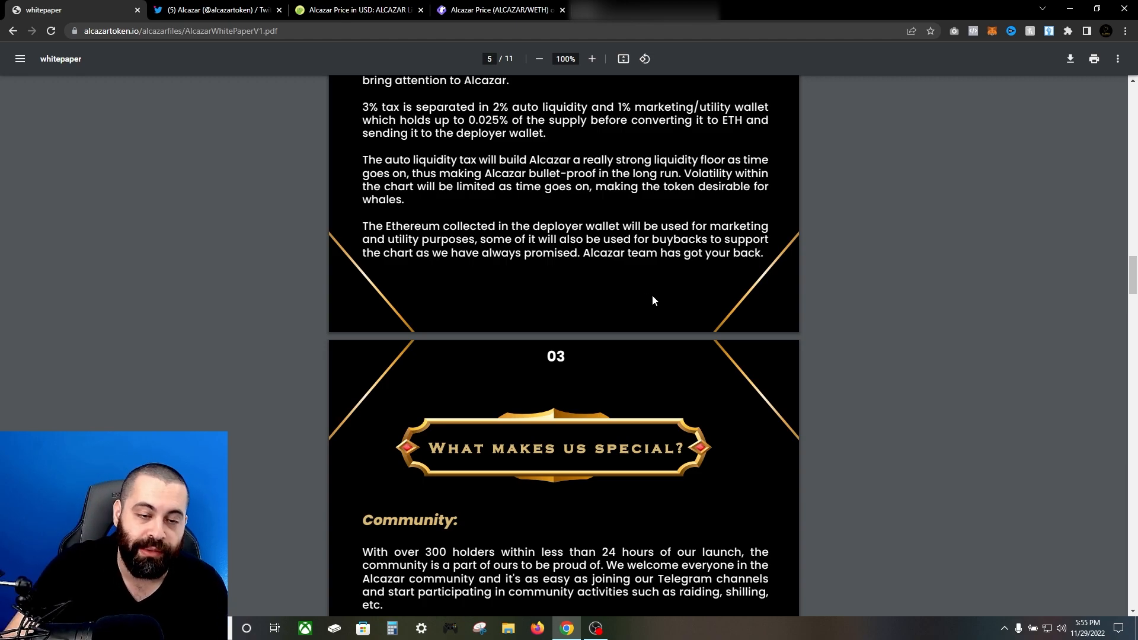
scroll(down, 3)
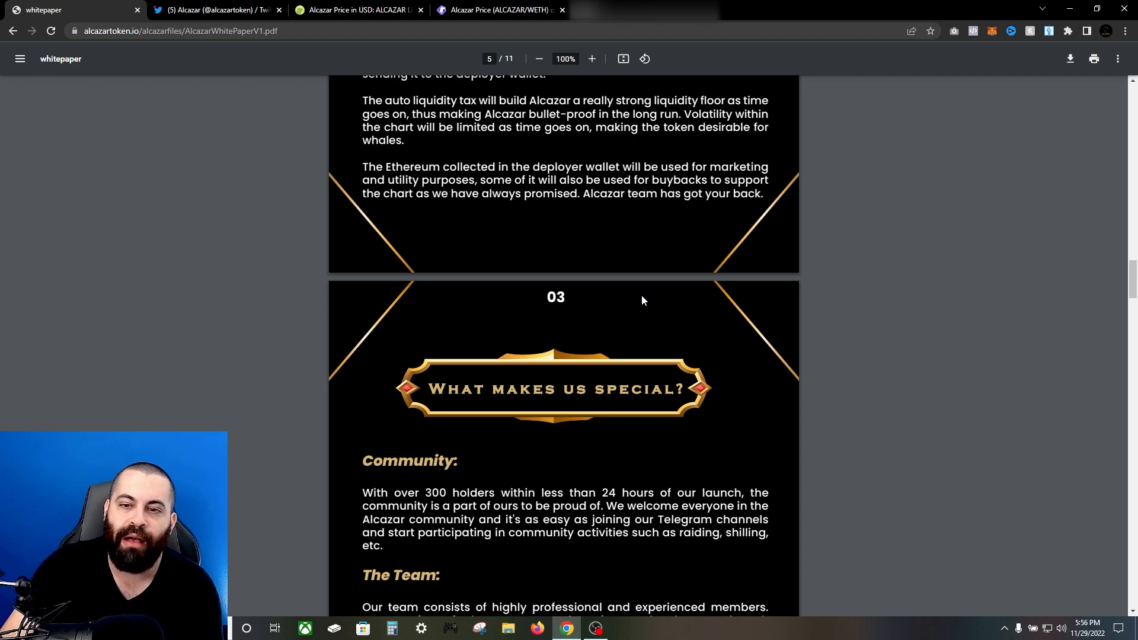
Scroll past The Team into section 04 Utilities on page 6
scroll(down, 3)
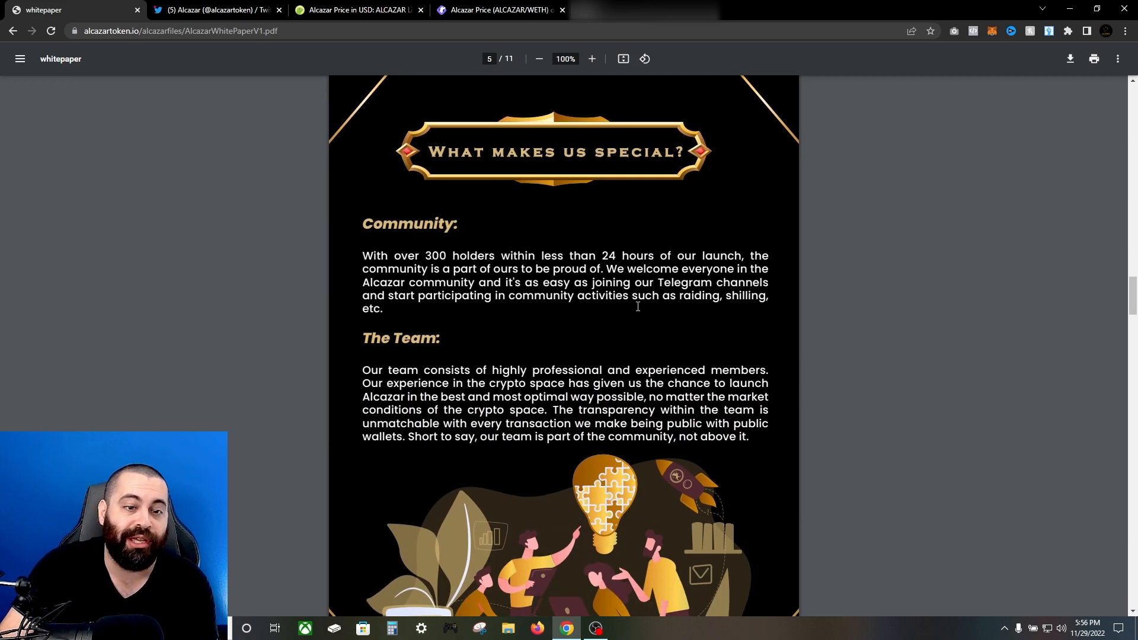
scroll(down, 3)
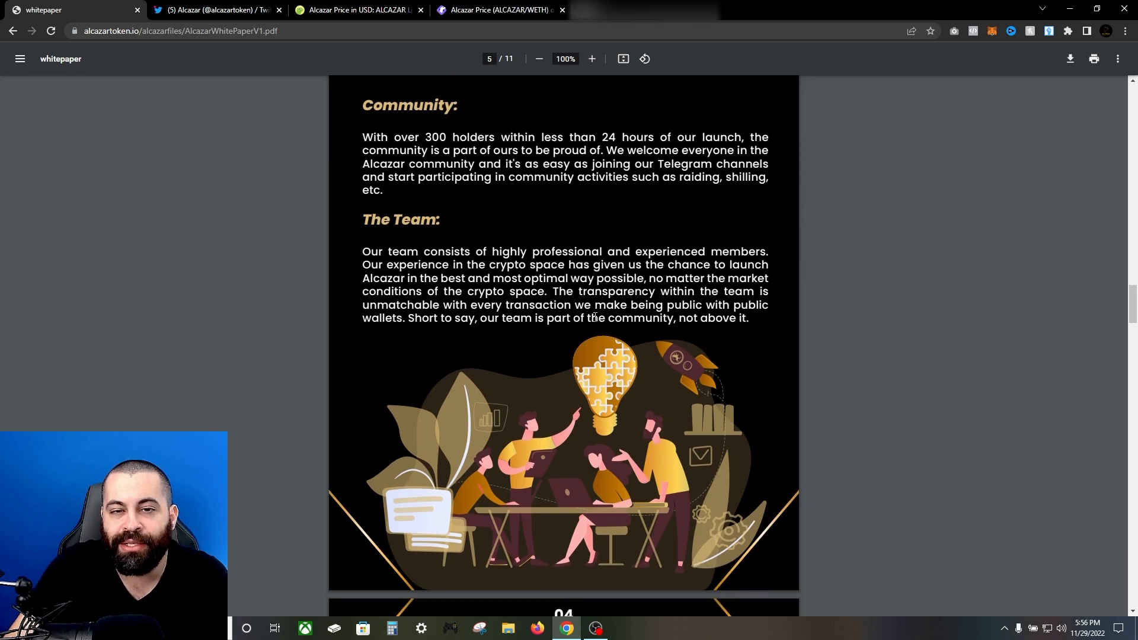
scroll(down, 3)
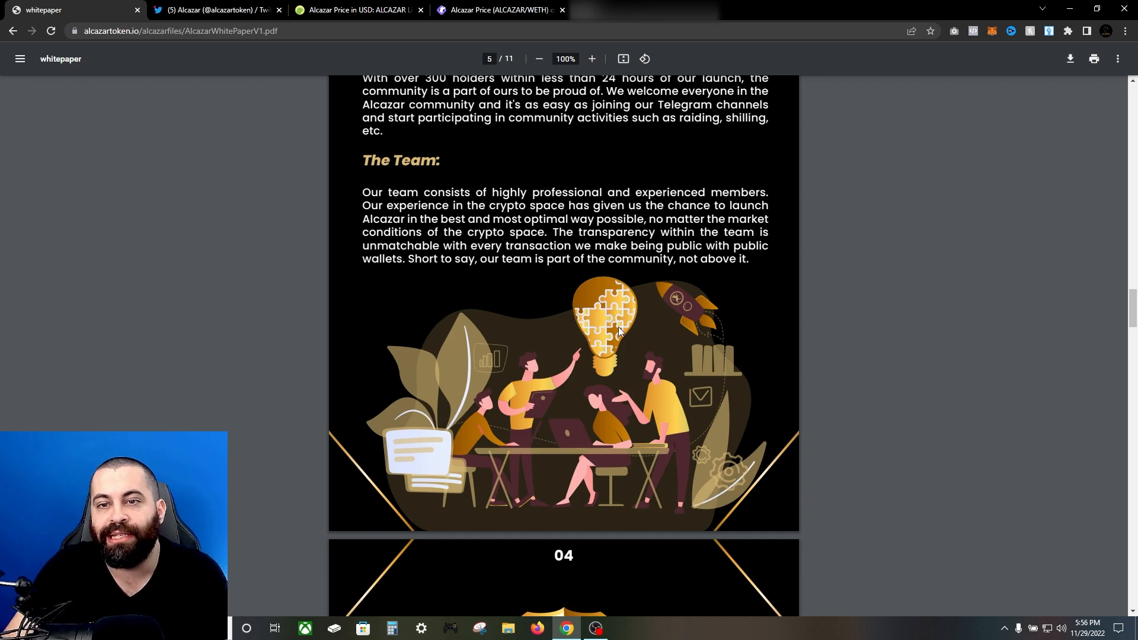
mouse_move(637, 283)
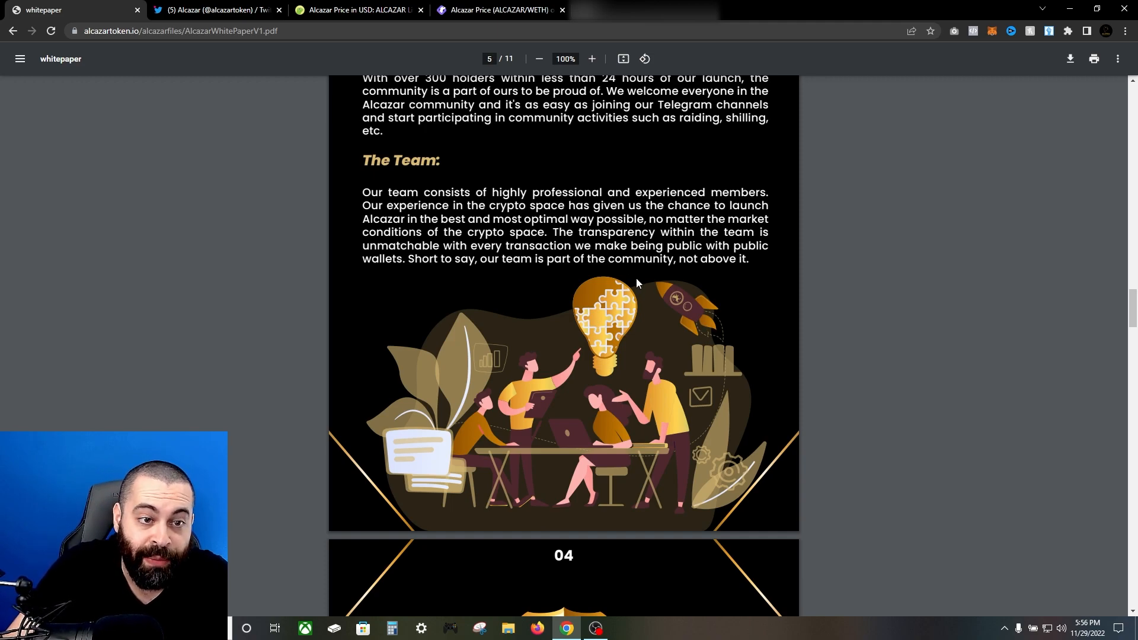
scroll(down, 3)
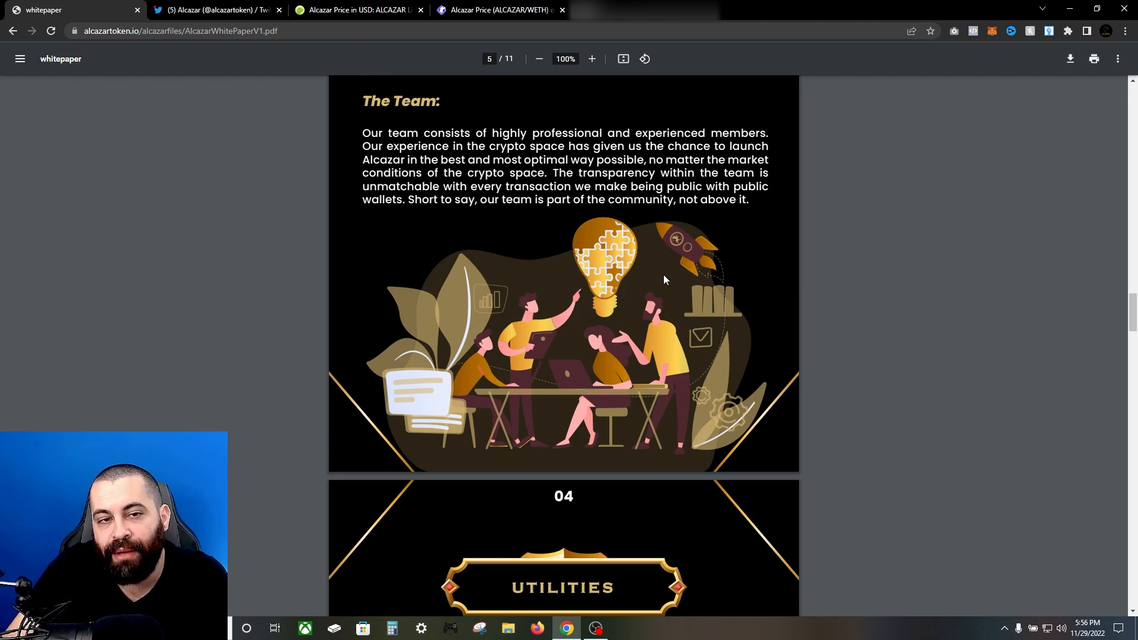
mouse_move(672, 279)
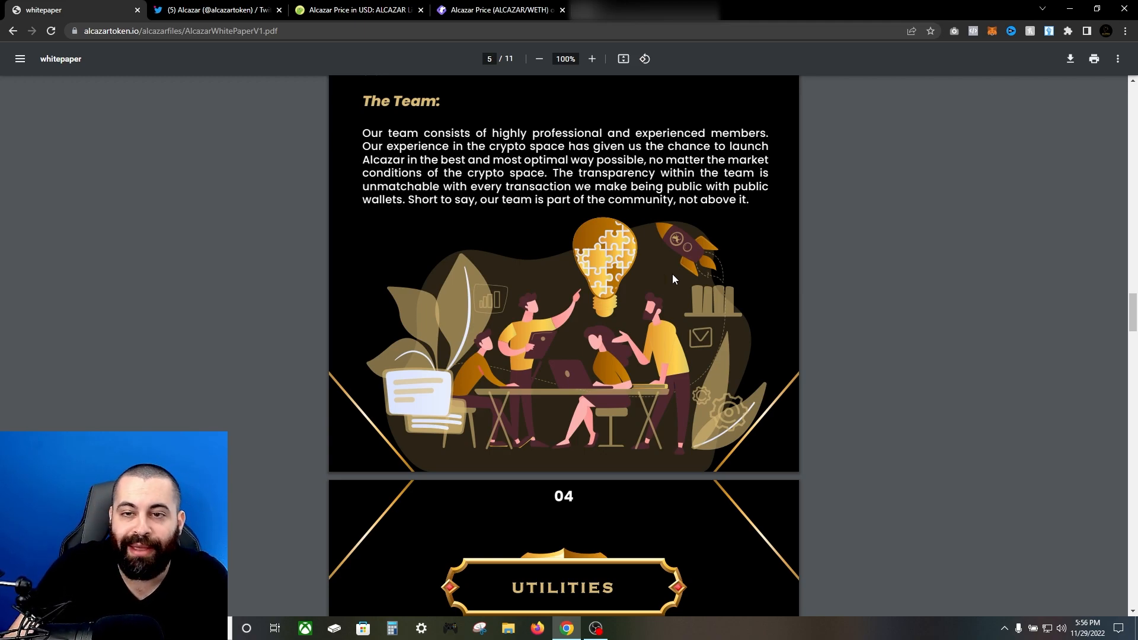
mouse_move(660, 293)
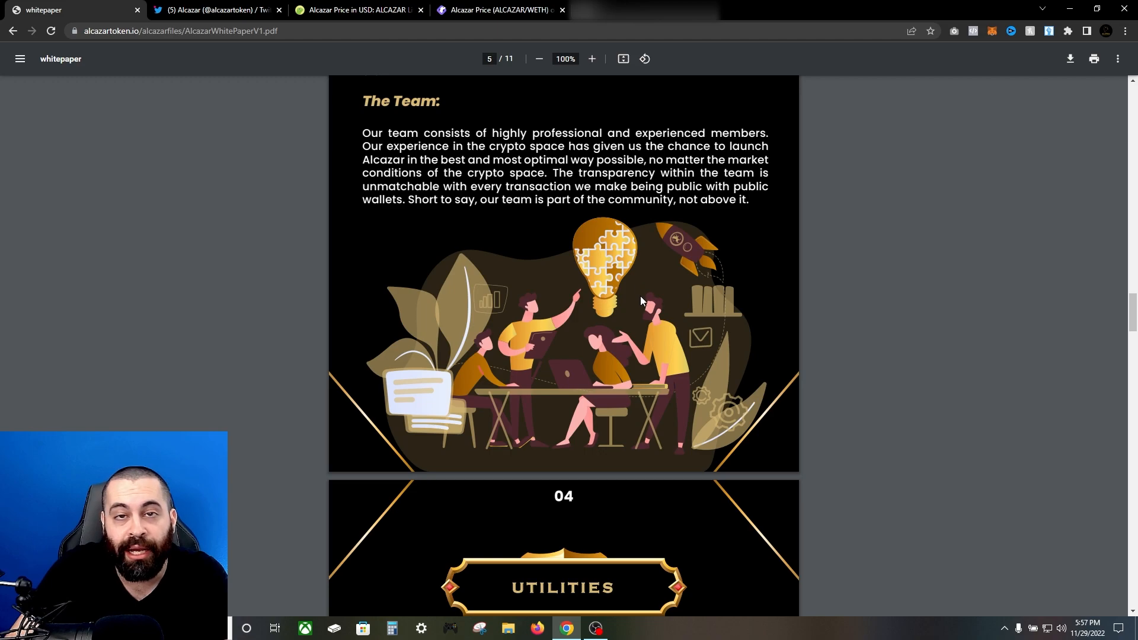
scroll(down, 3)
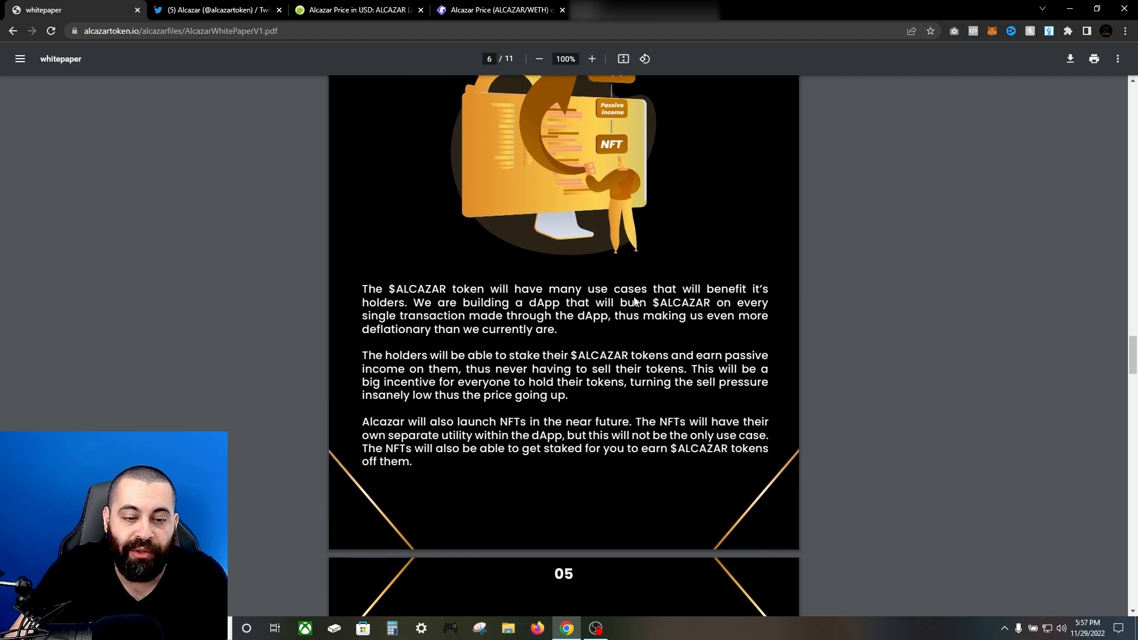
Scroll past the staking and NFT use cases to section 05 The dApp on page 7
scroll(down, 3)
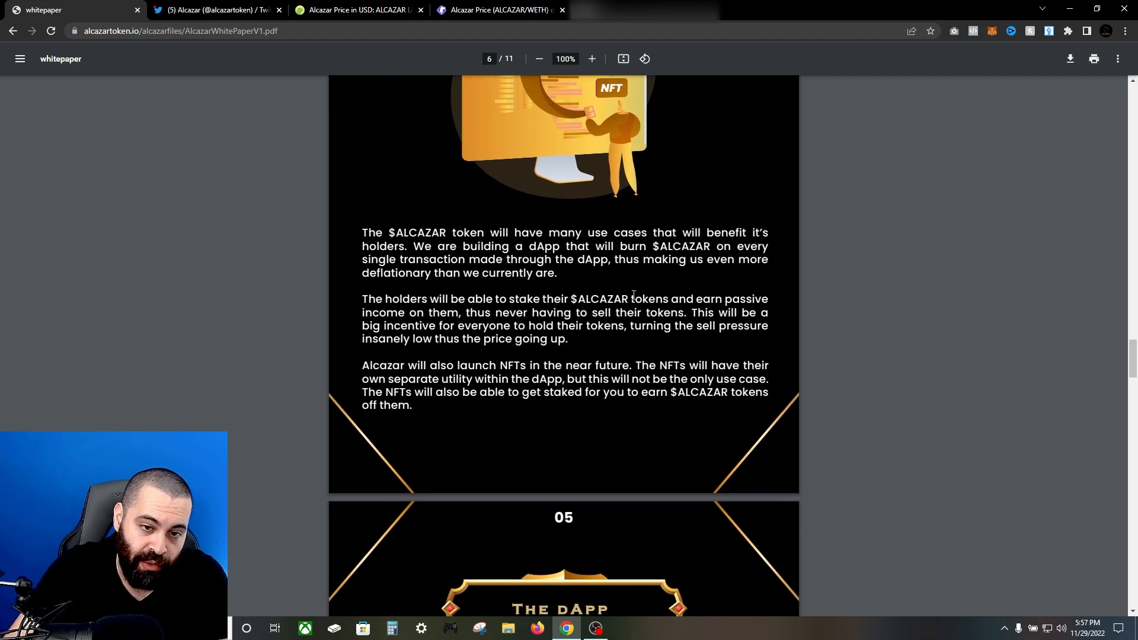
mouse_move(602, 351)
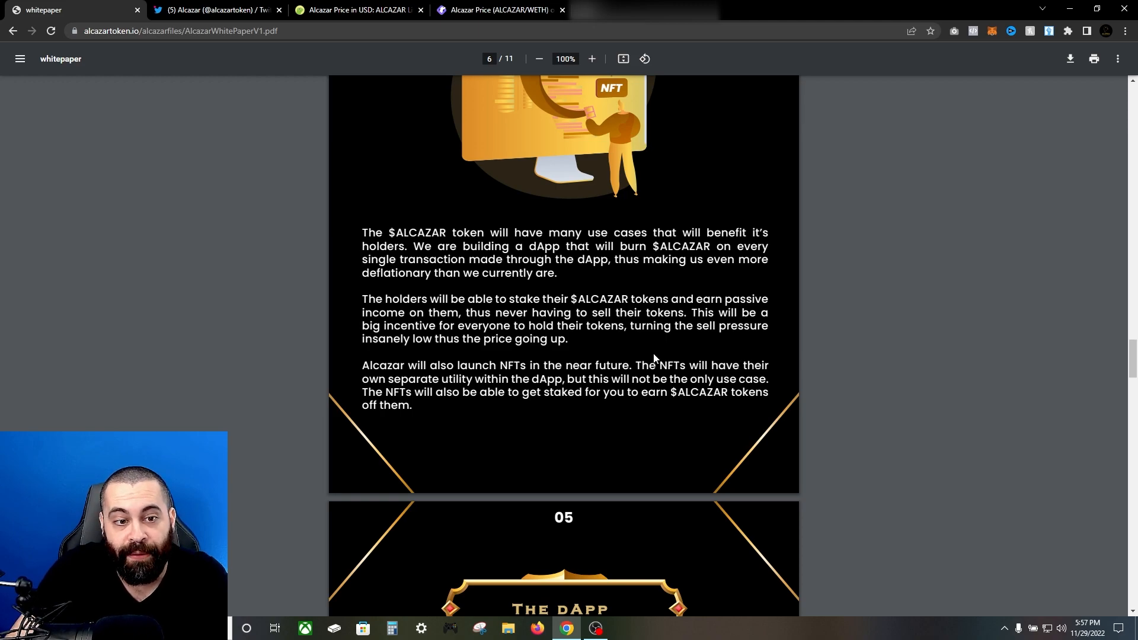
scroll(down, 3)
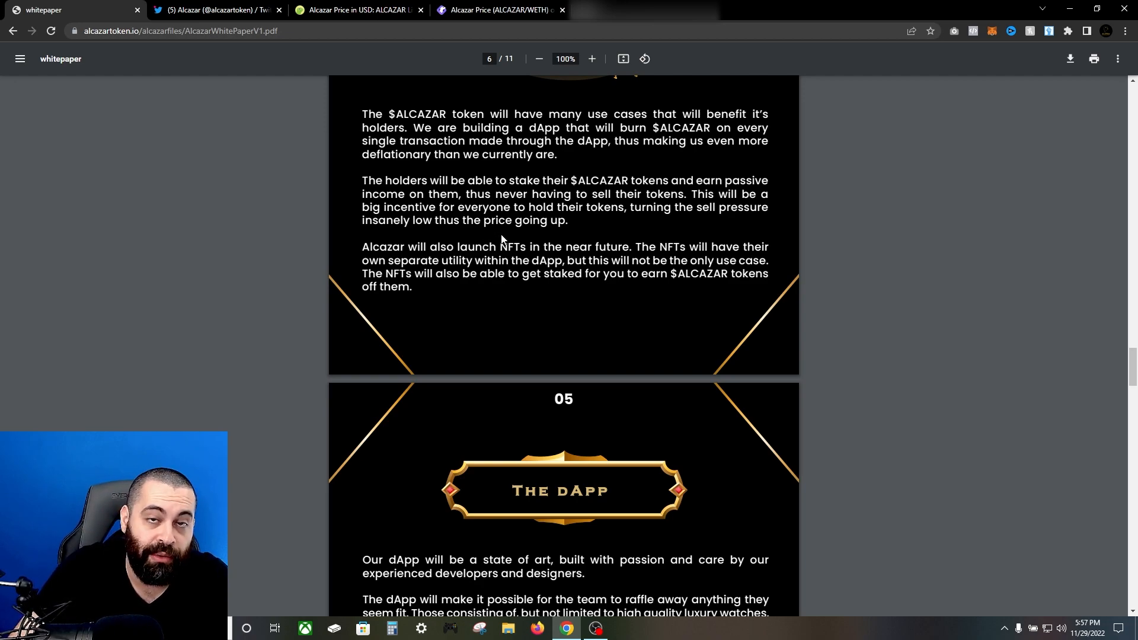
mouse_move(447, 239)
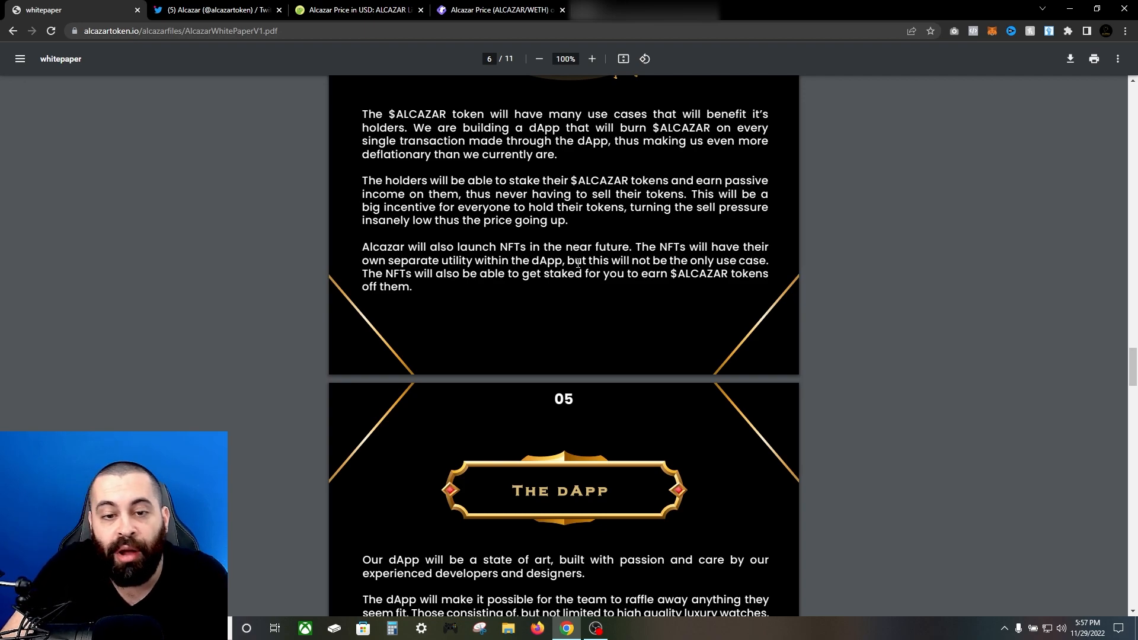
scroll(down, 3)
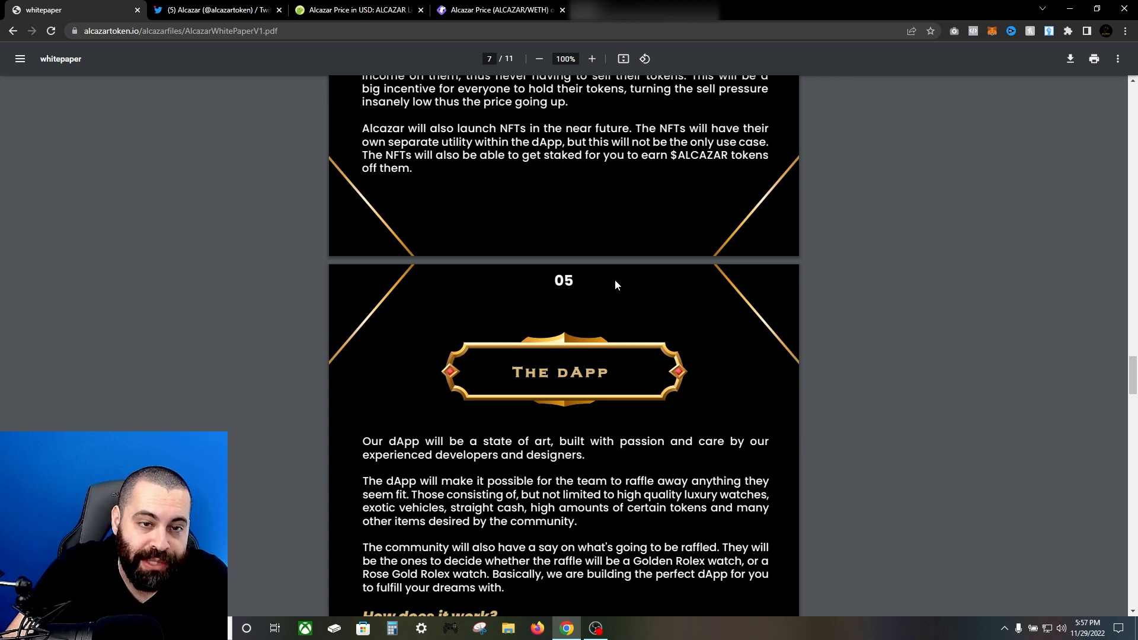
mouse_move(753, 204)
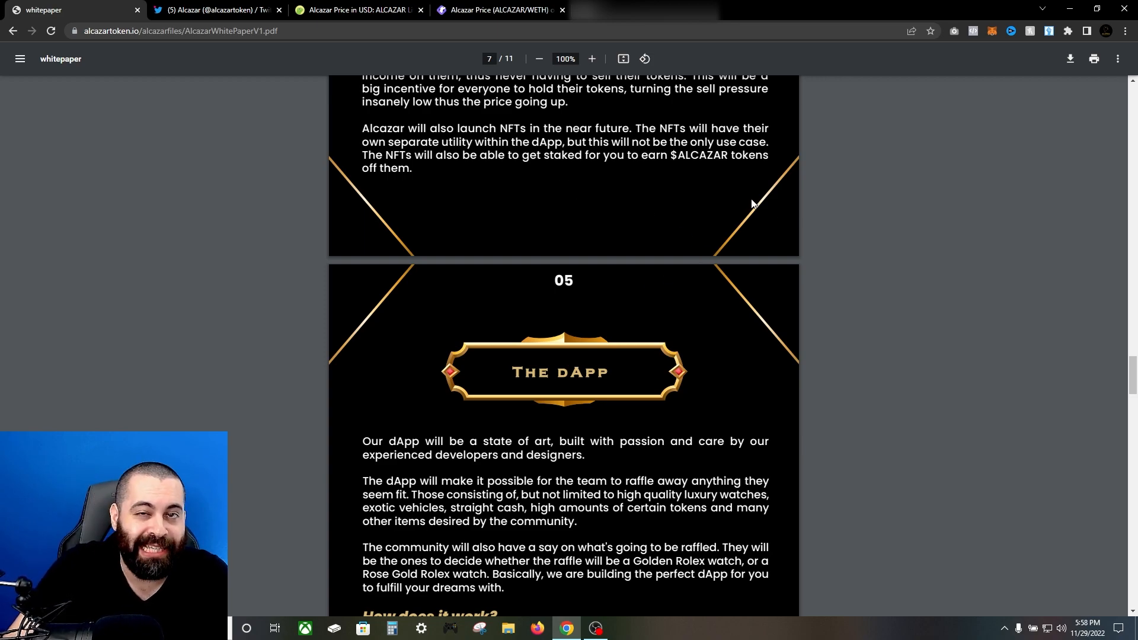
mouse_move(736, 203)
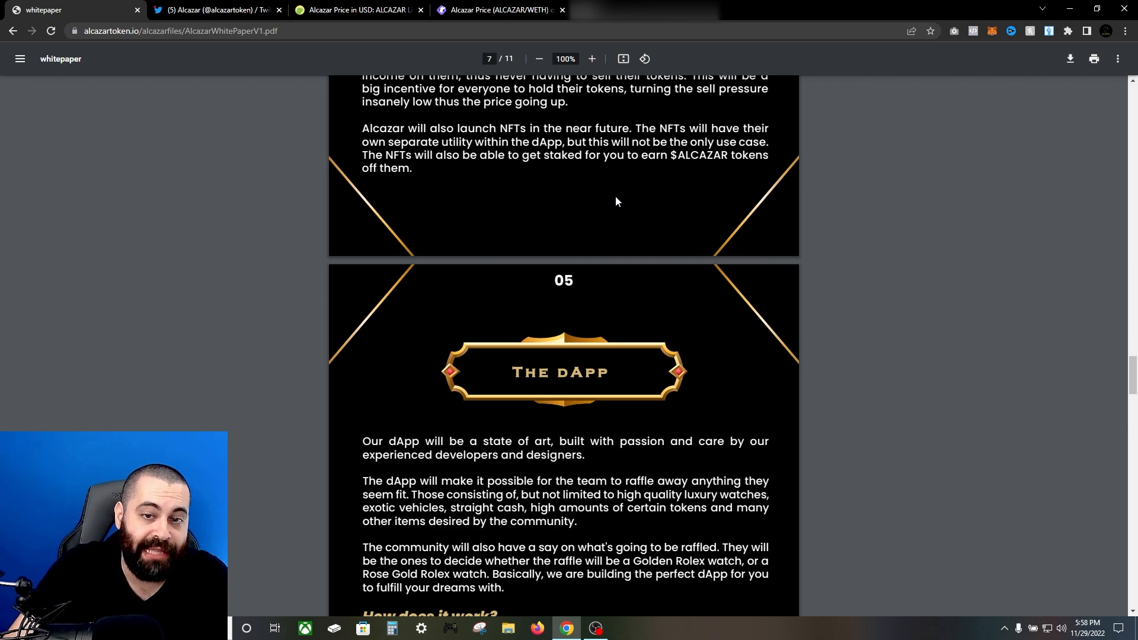
mouse_move(640, 196)
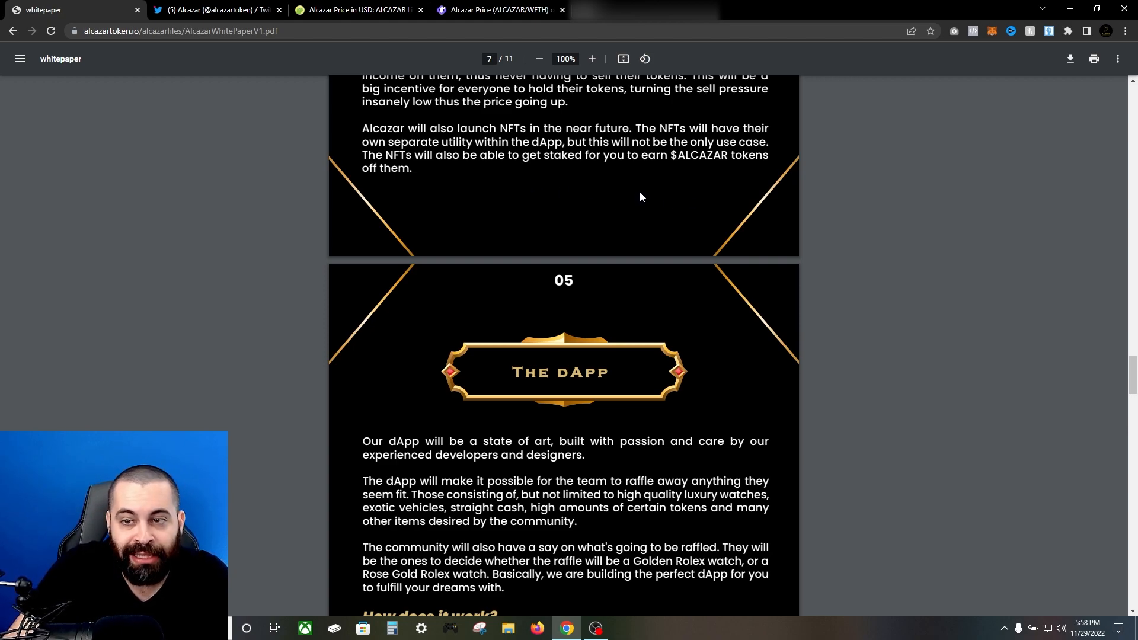
mouse_move(640, 259)
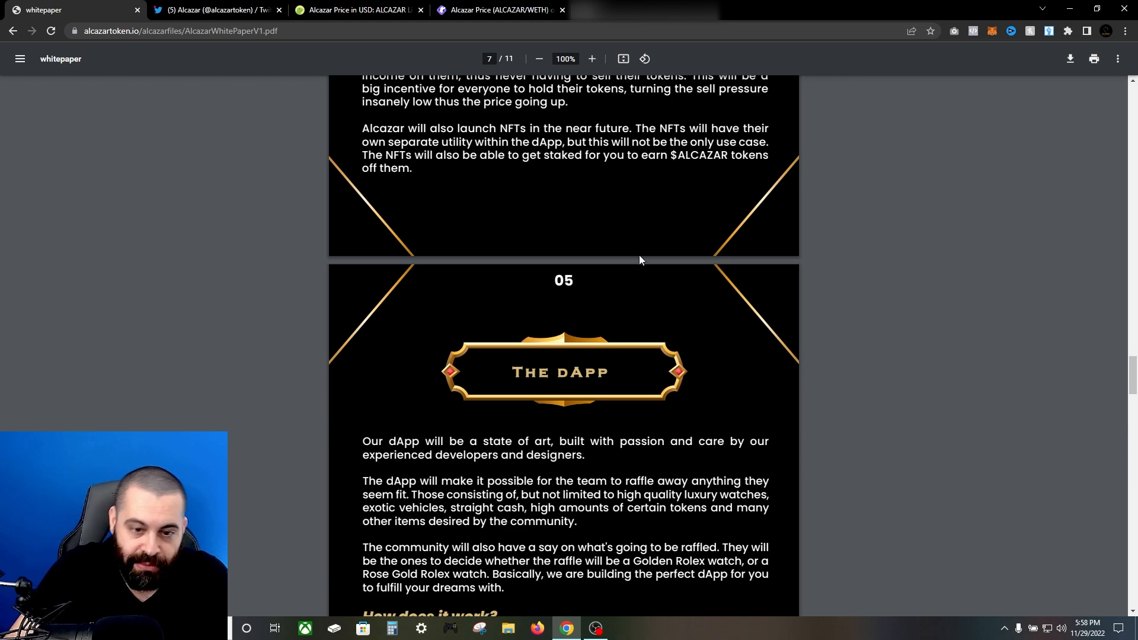
Scroll through How does it work? to page 8's Golden Rolex example raffle scenario
scroll(down, 3)
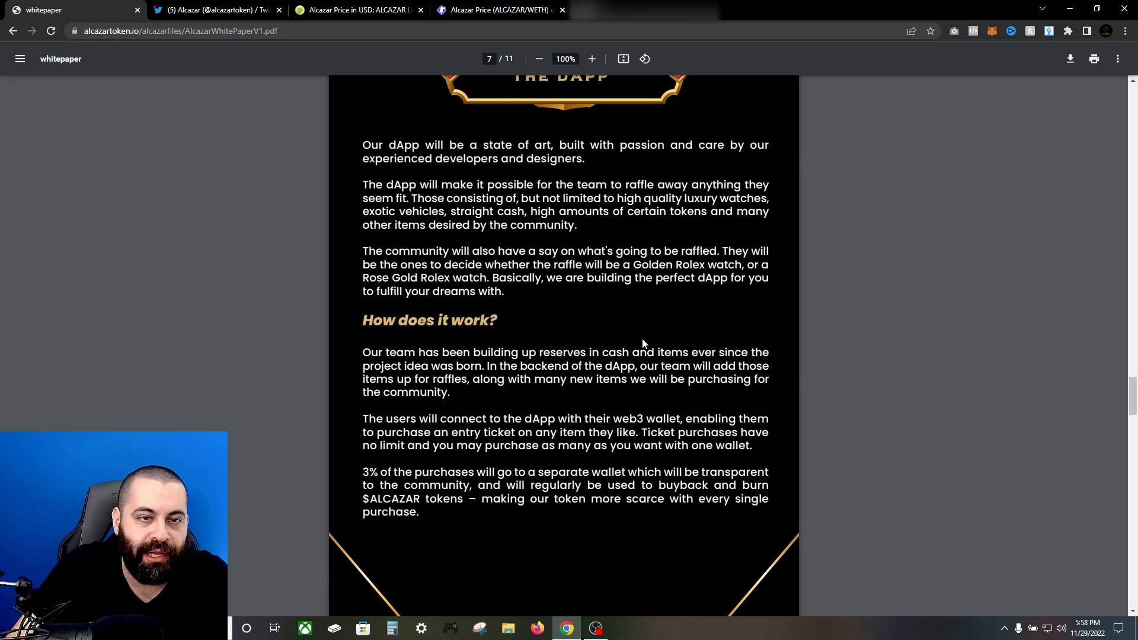
scroll(down, 3)
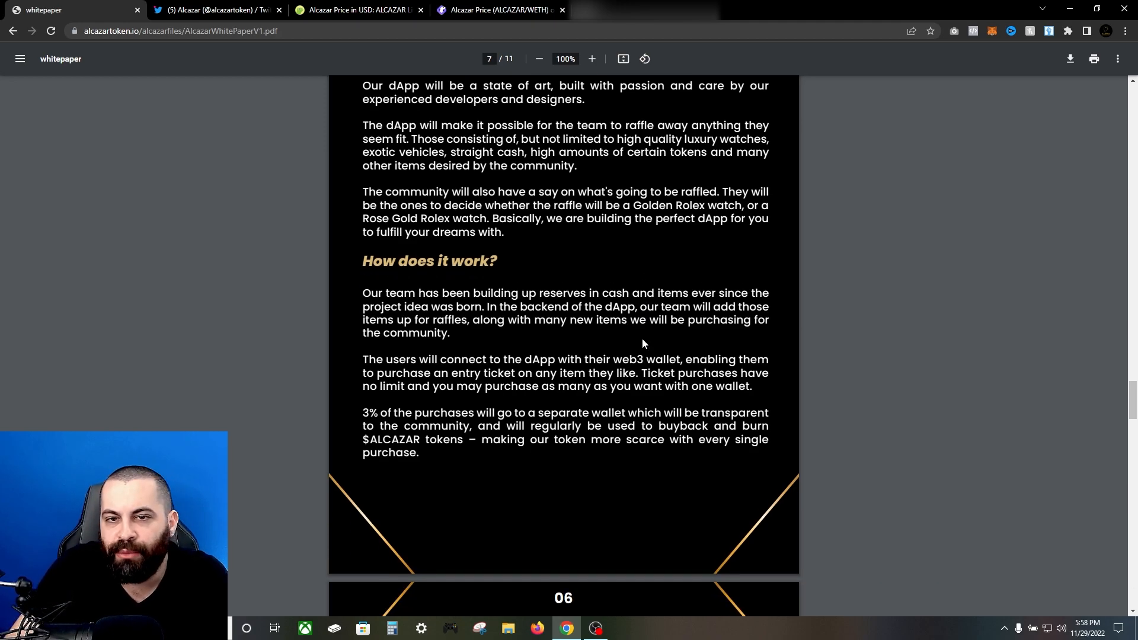
mouse_move(608, 356)
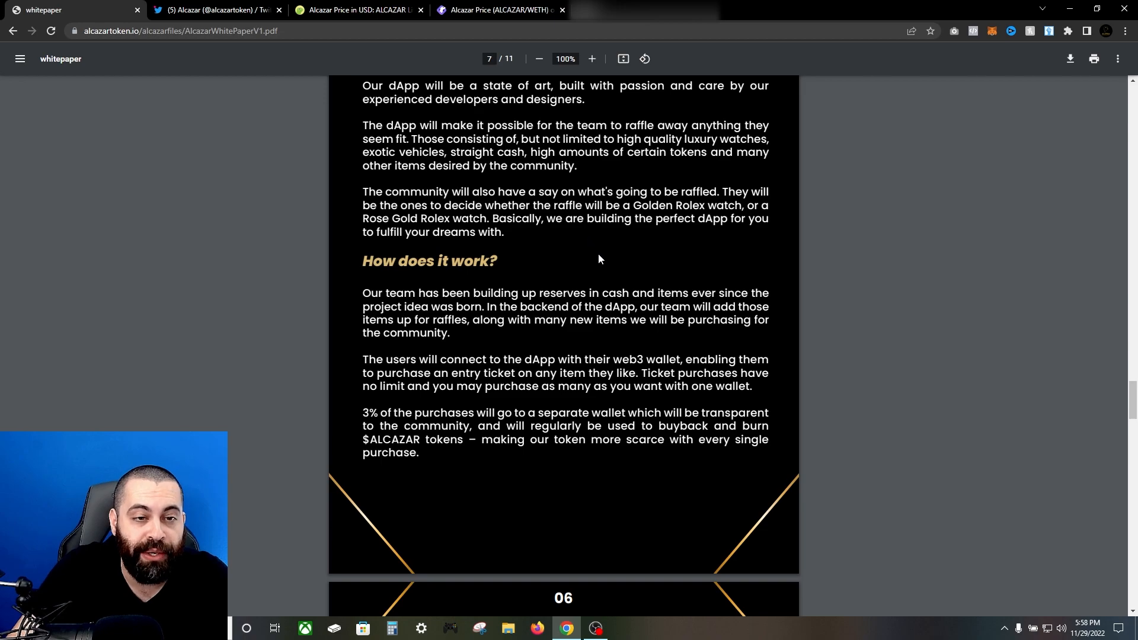
scroll(down, 3)
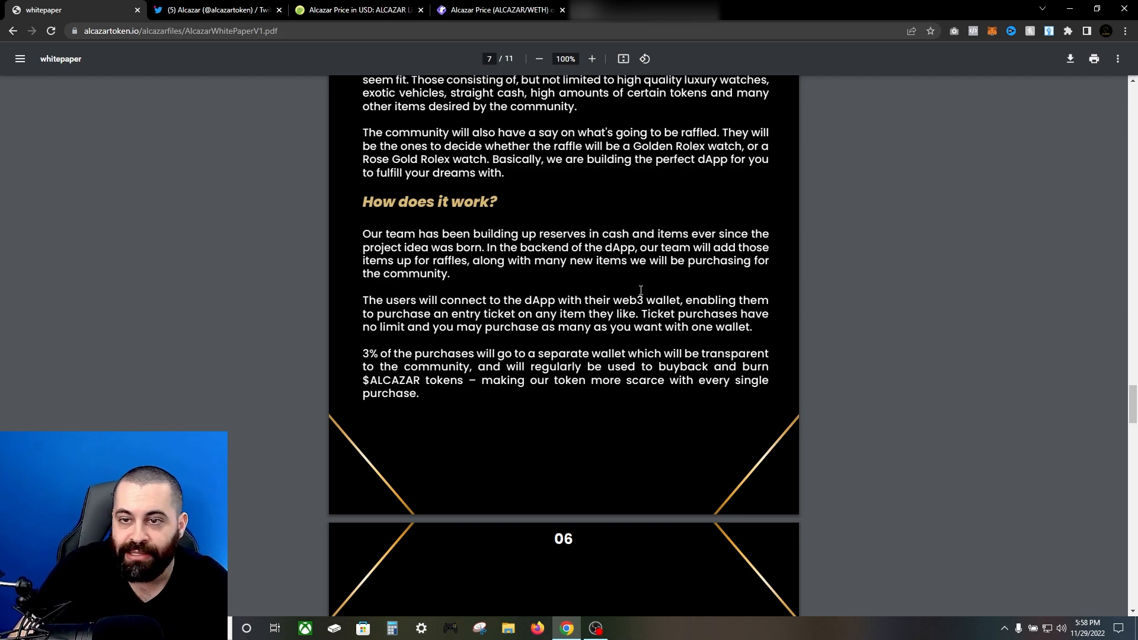
mouse_move(740, 238)
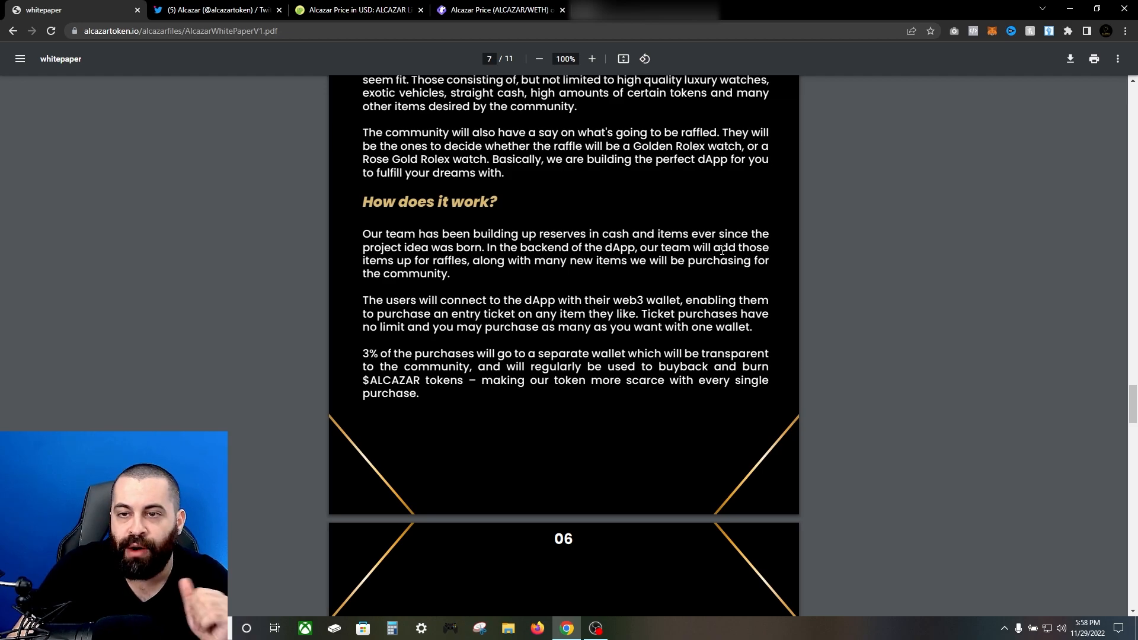
mouse_move(560, 176)
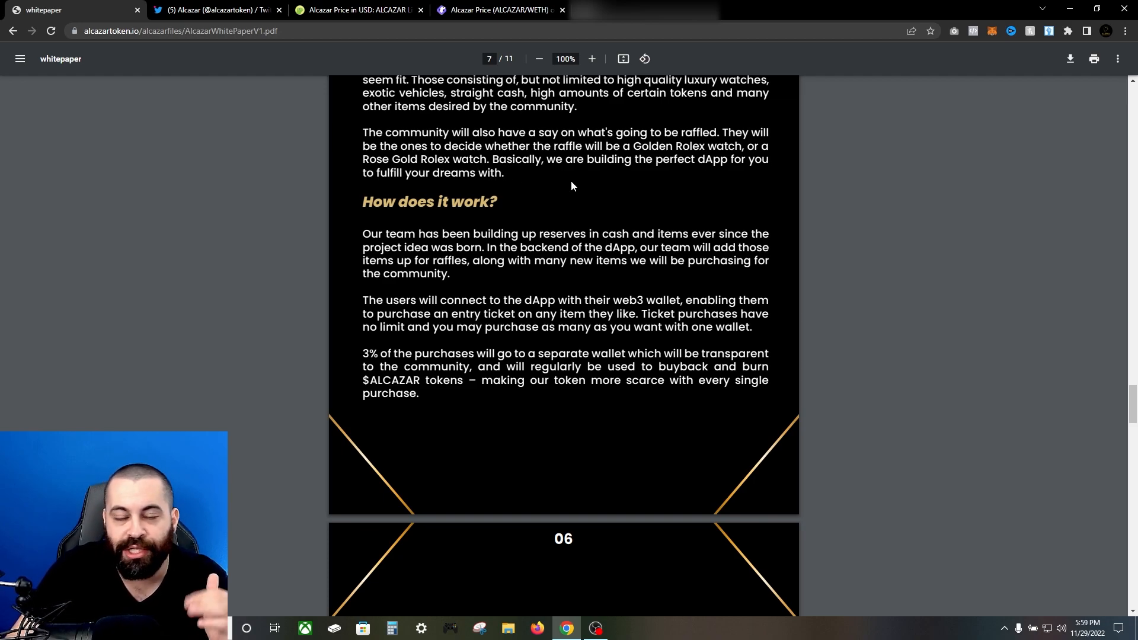
mouse_move(760, 235)
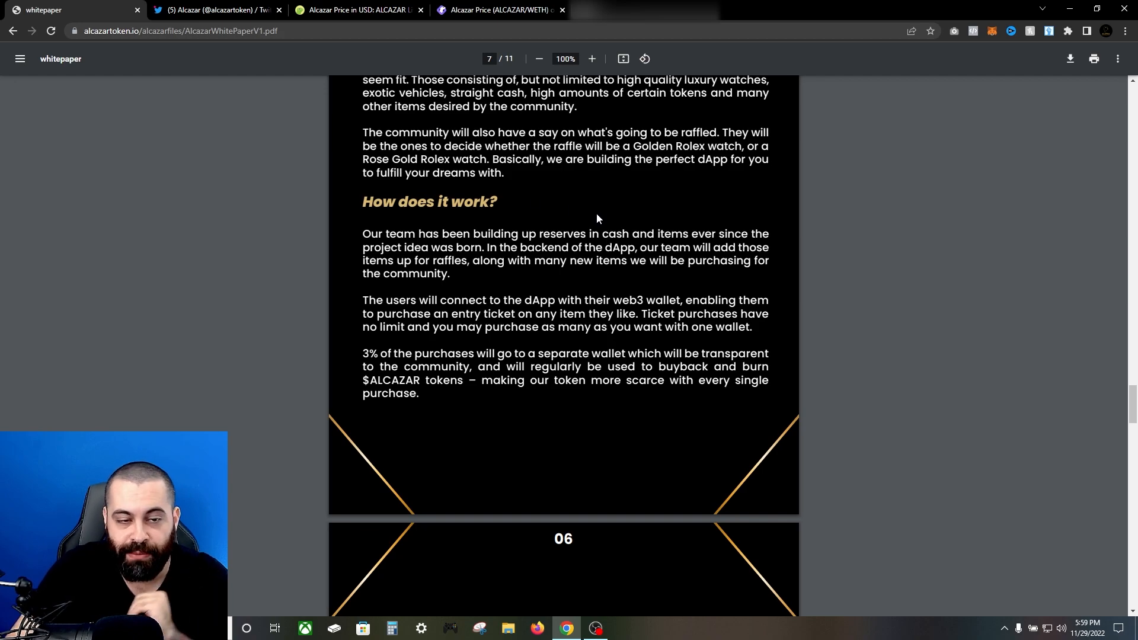
scroll(down, 3)
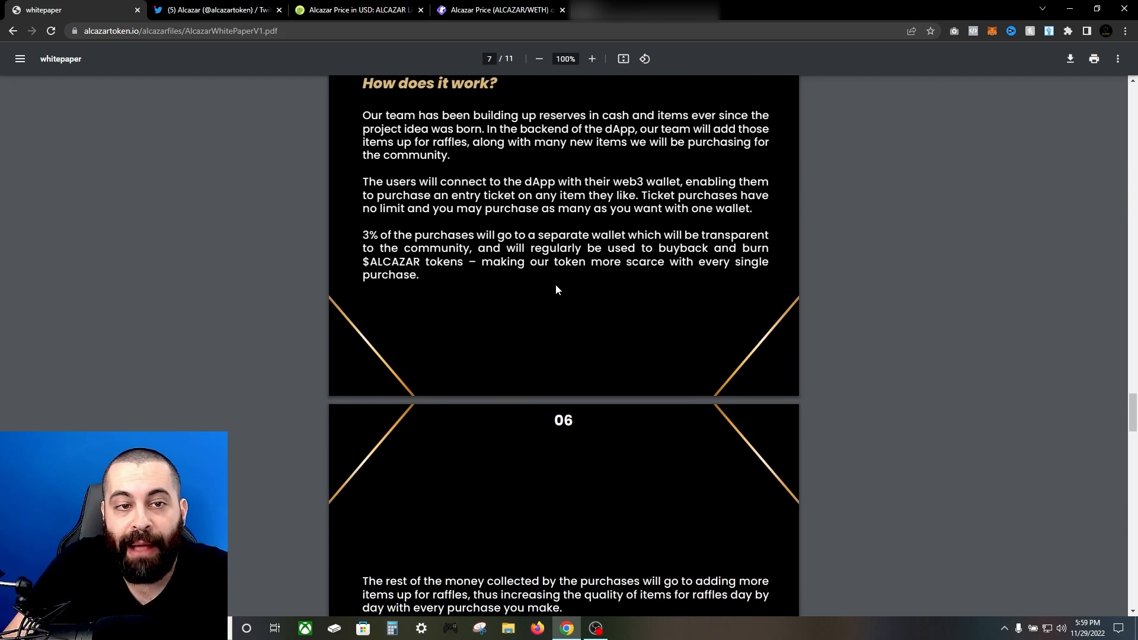
mouse_move(559, 322)
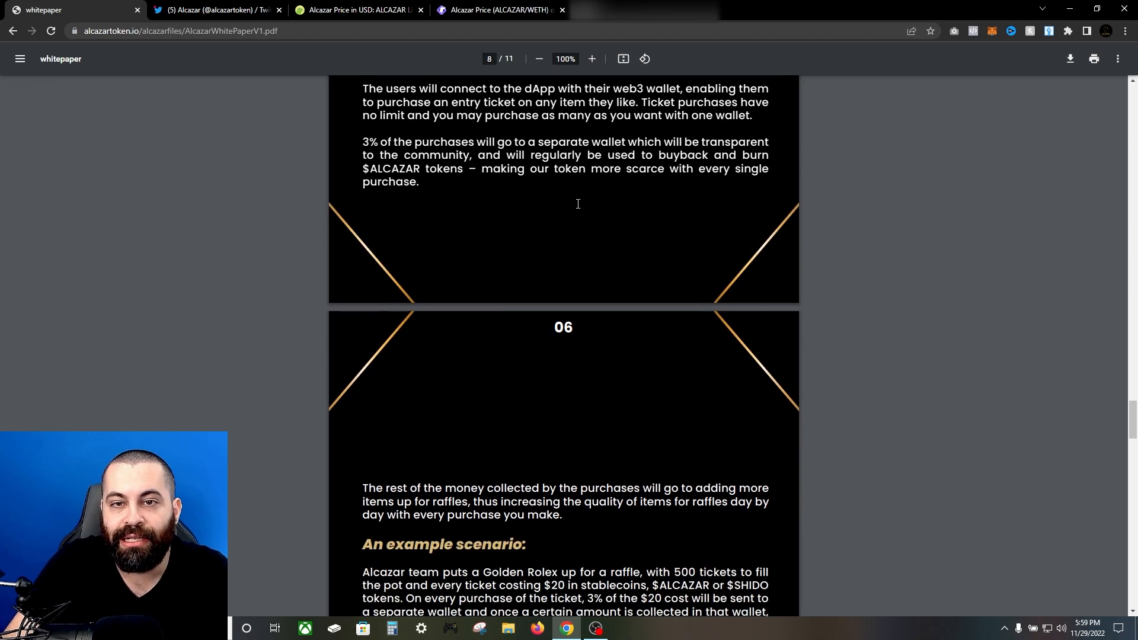
scroll(down, 3)
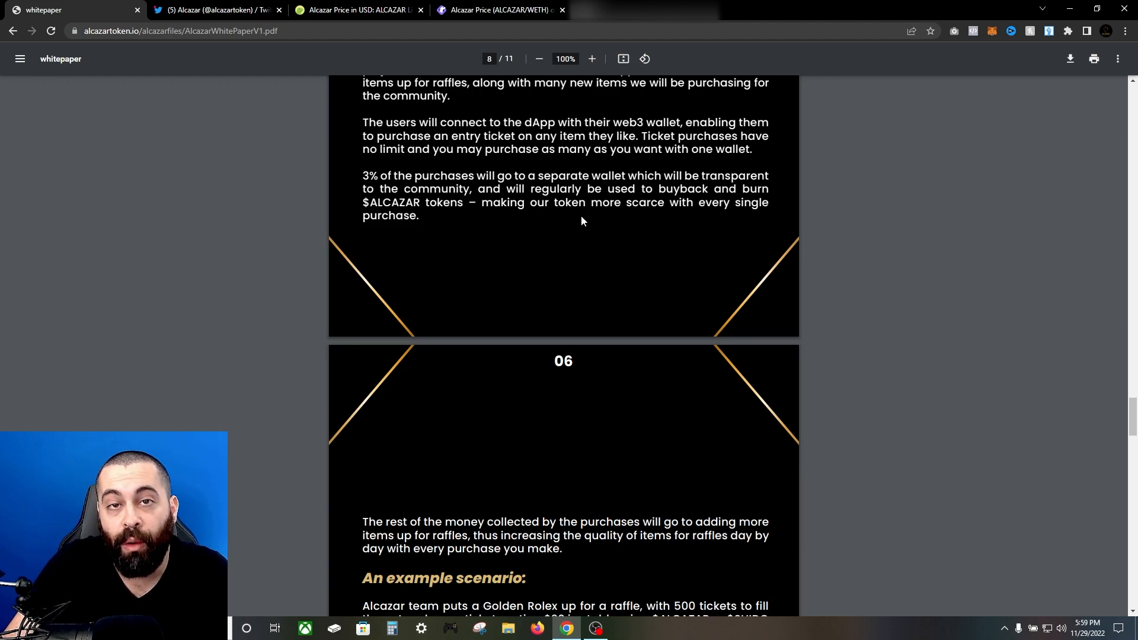
scroll(down, 3)
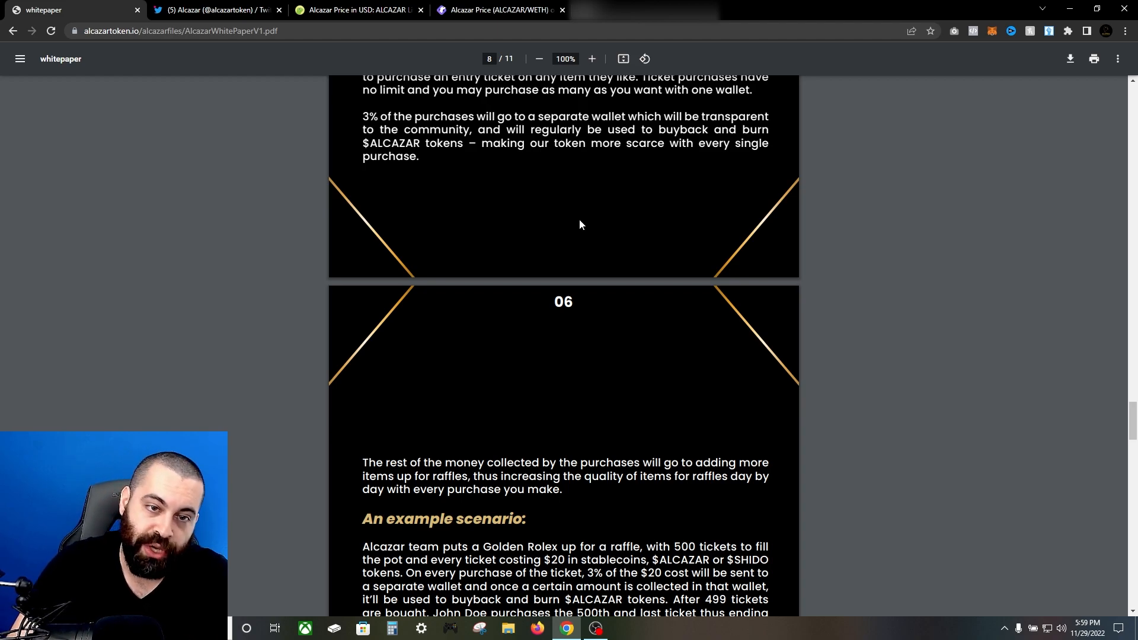
mouse_move(600, 252)
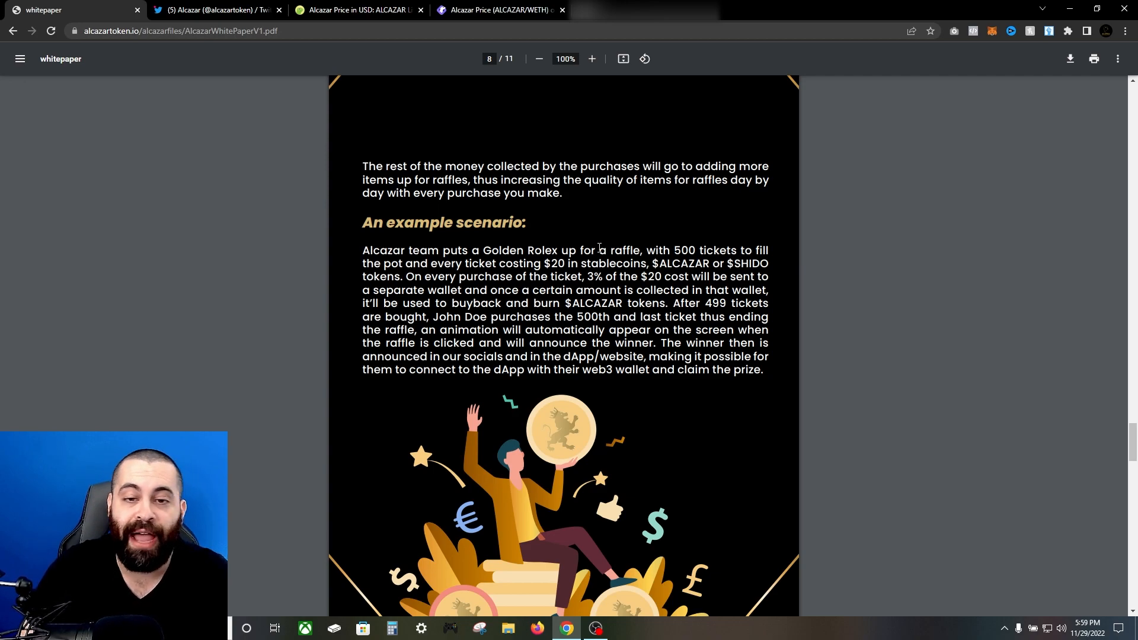
Scroll to the full Golden Rolex example scenario and coin illustration in the whitepaper
scroll(down, 3)
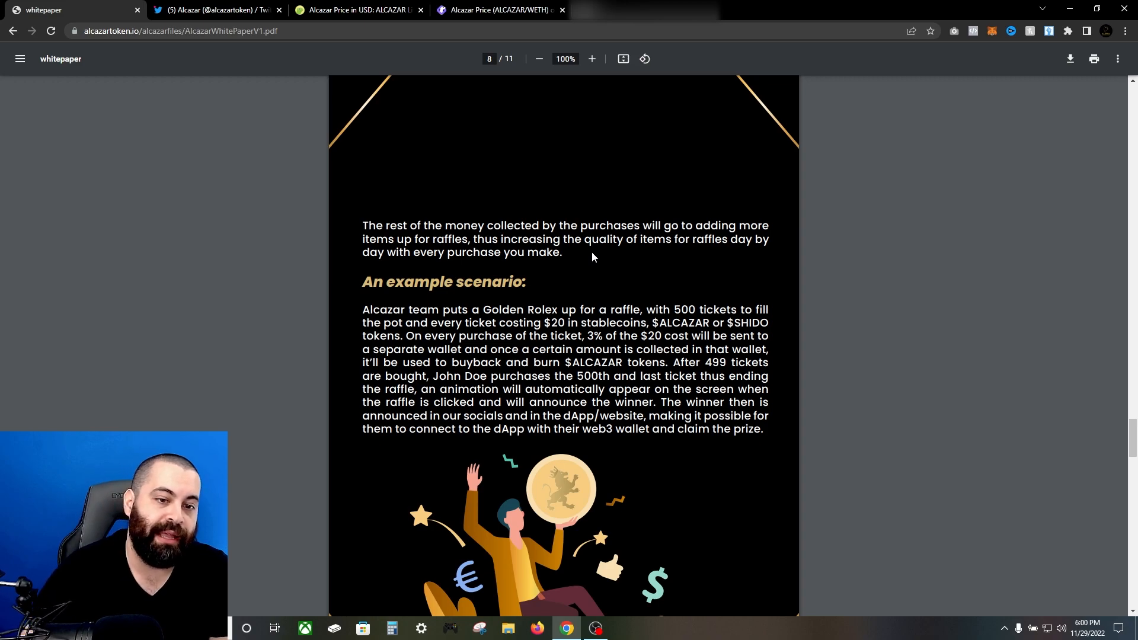
scroll(down, 3)
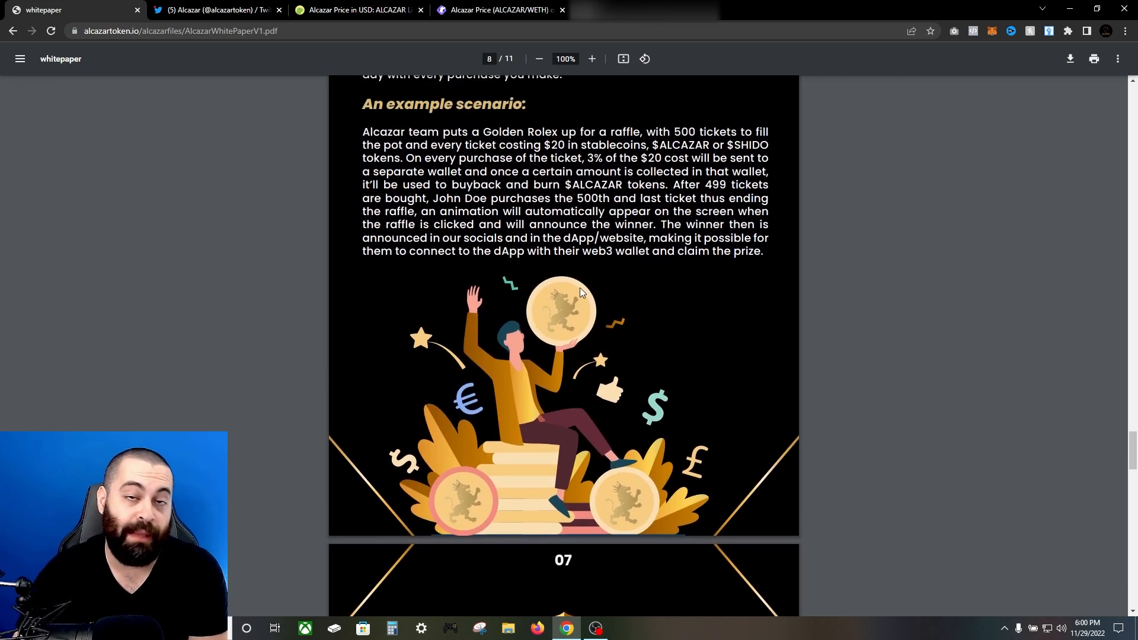
mouse_move(695, 275)
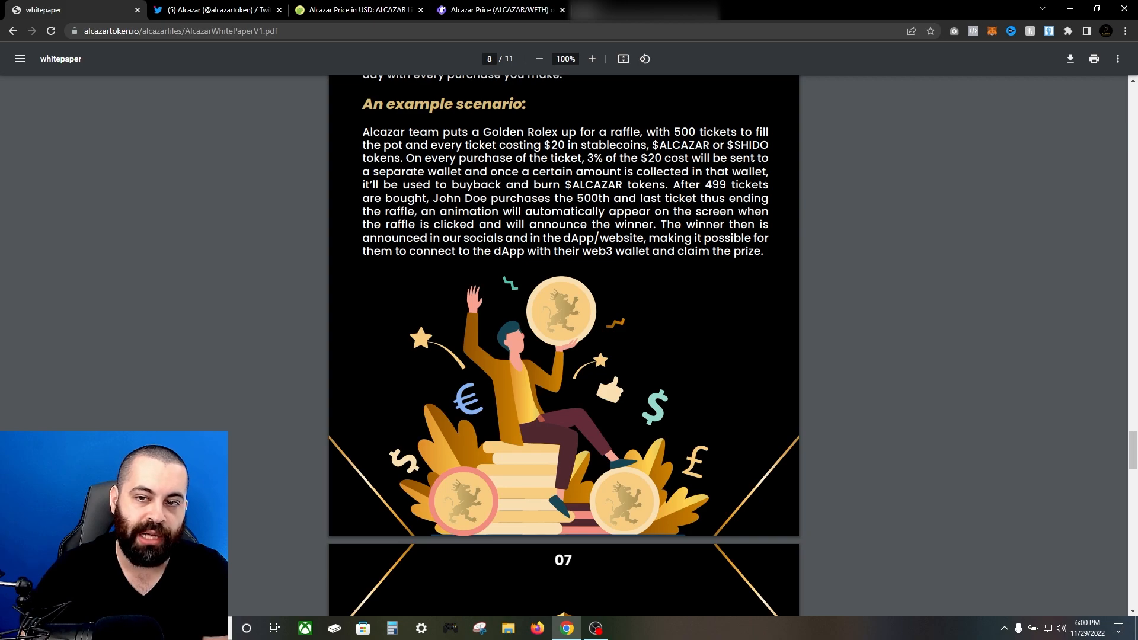
mouse_move(520, 182)
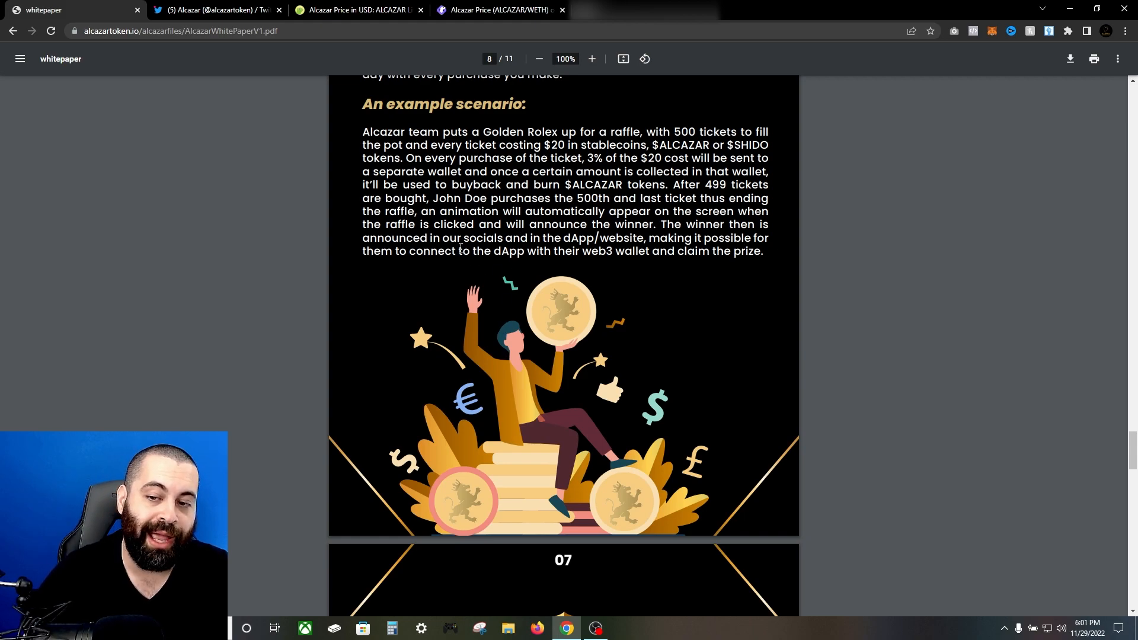
Scroll past the page 9 Tokenomics tax and allocation to the page 10 FAQs
scroll(down, 3)
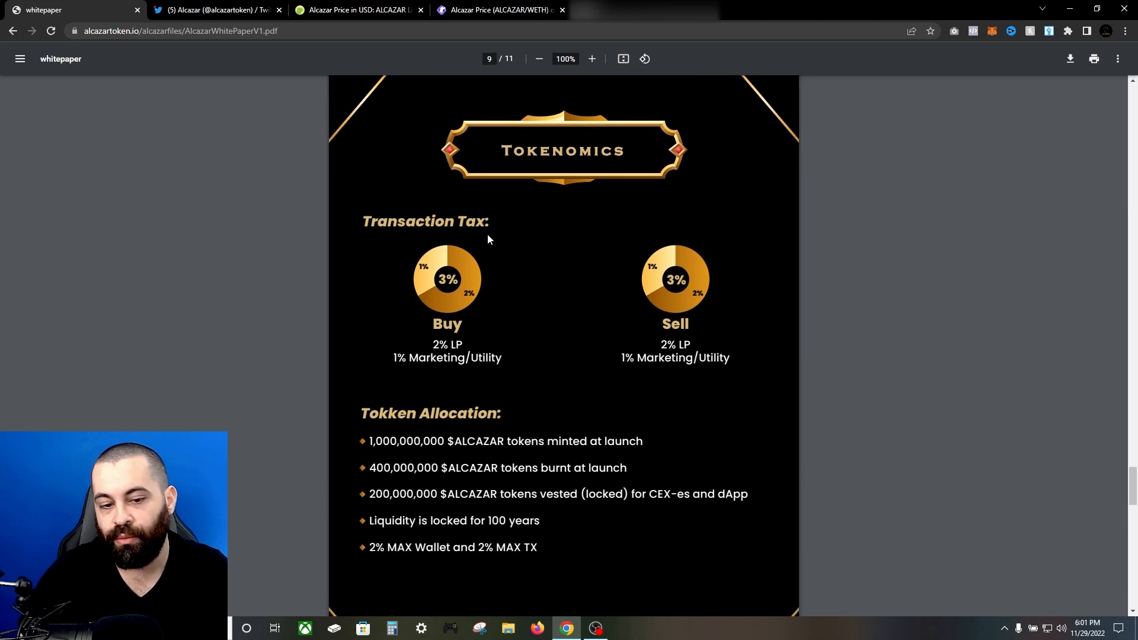
scroll(down, 3)
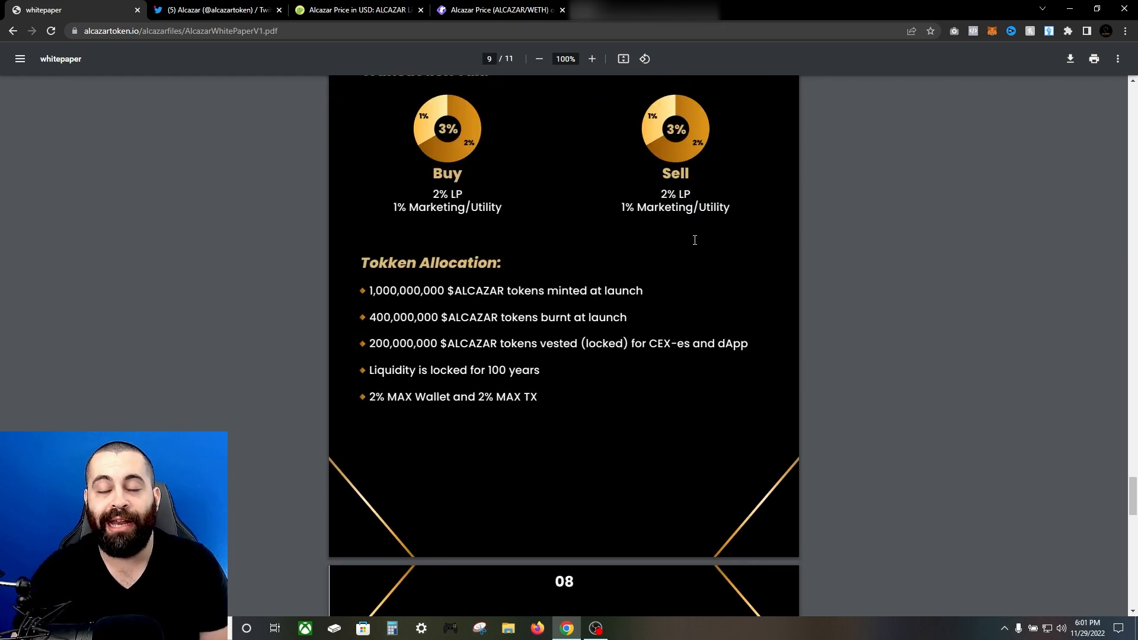
scroll(down, 3)
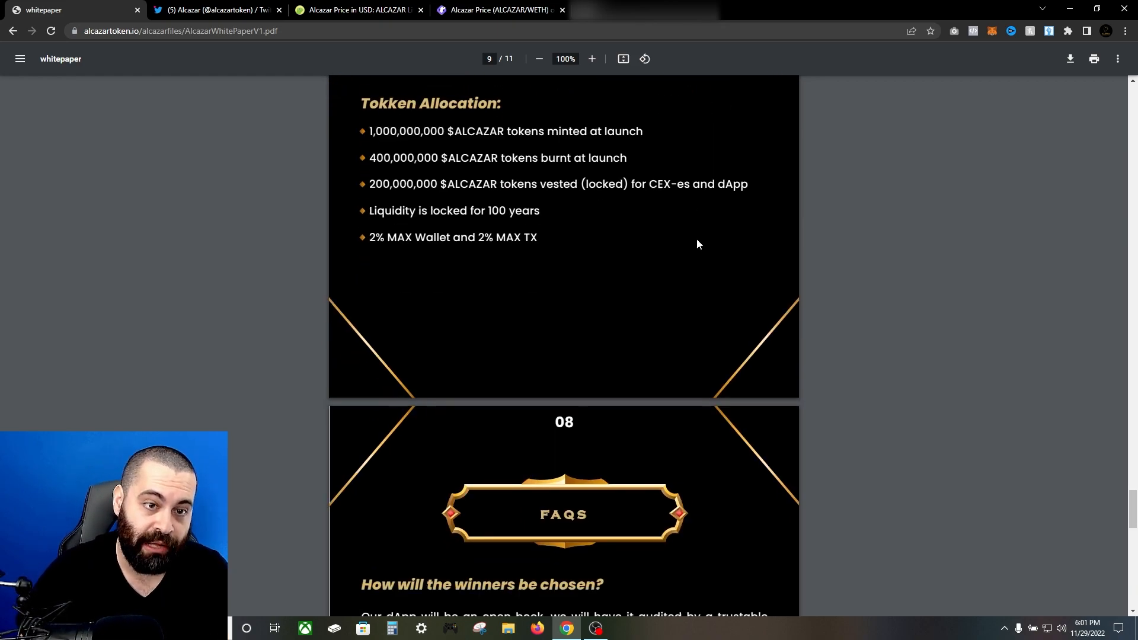
scroll(down, 3)
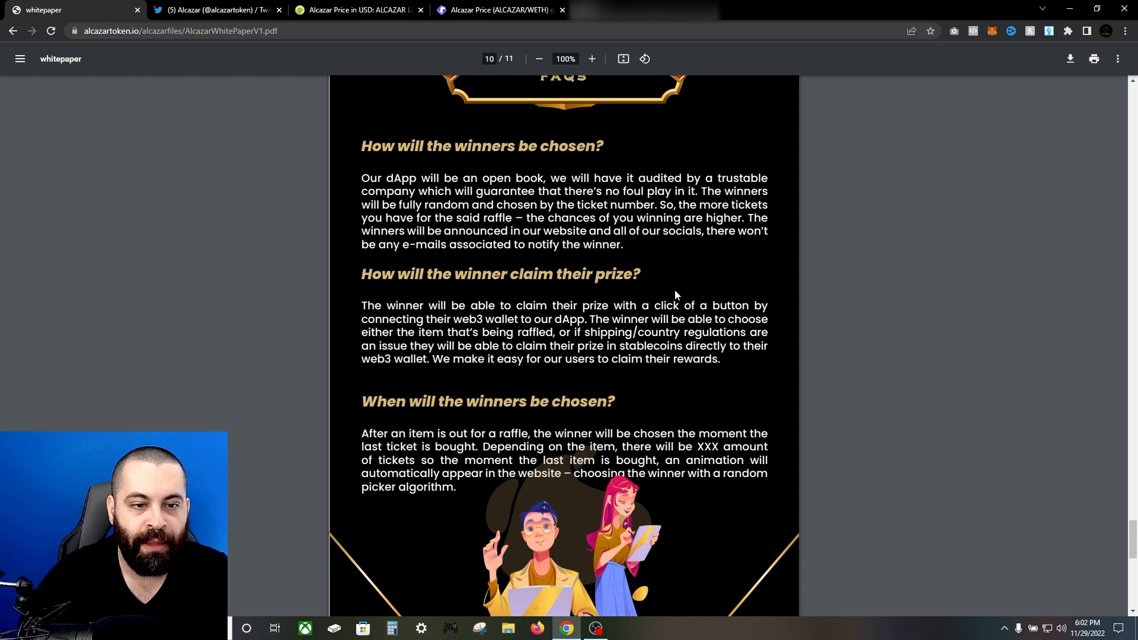
Scroll through the winner-selection and prize-claim FAQs to page 11's Final Note
scroll(down, 3)
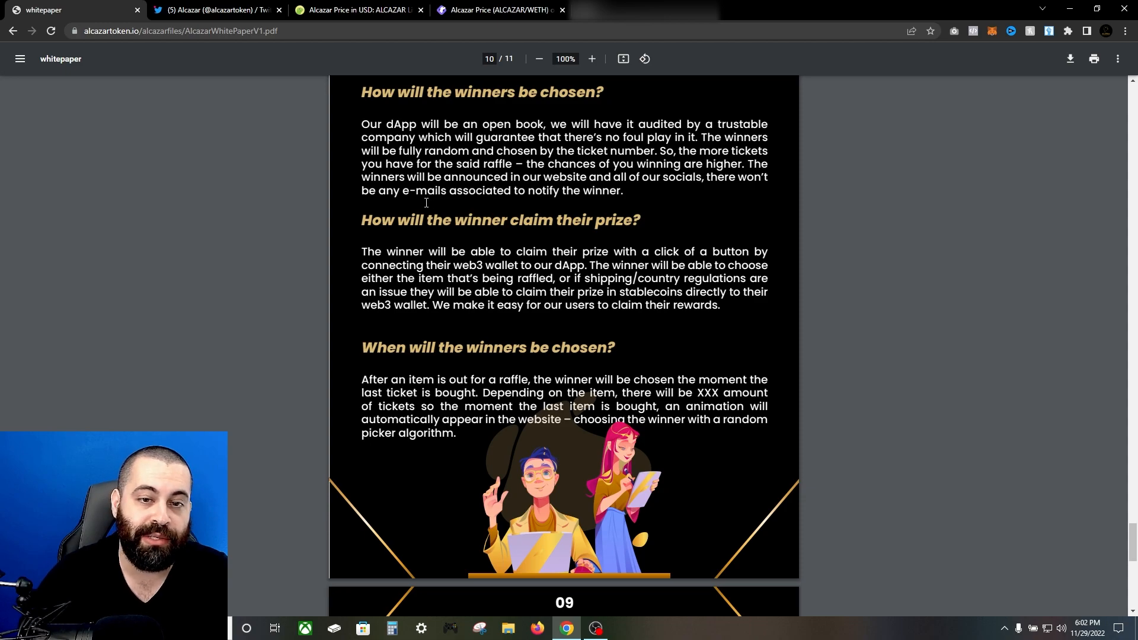
mouse_move(638, 213)
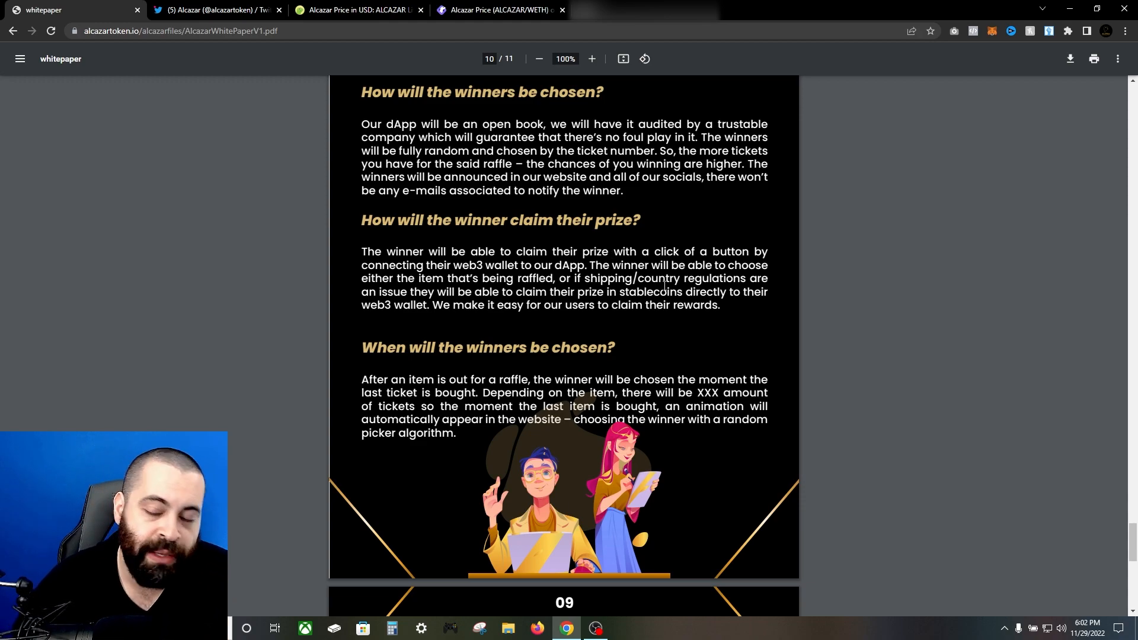
scroll(down, 3)
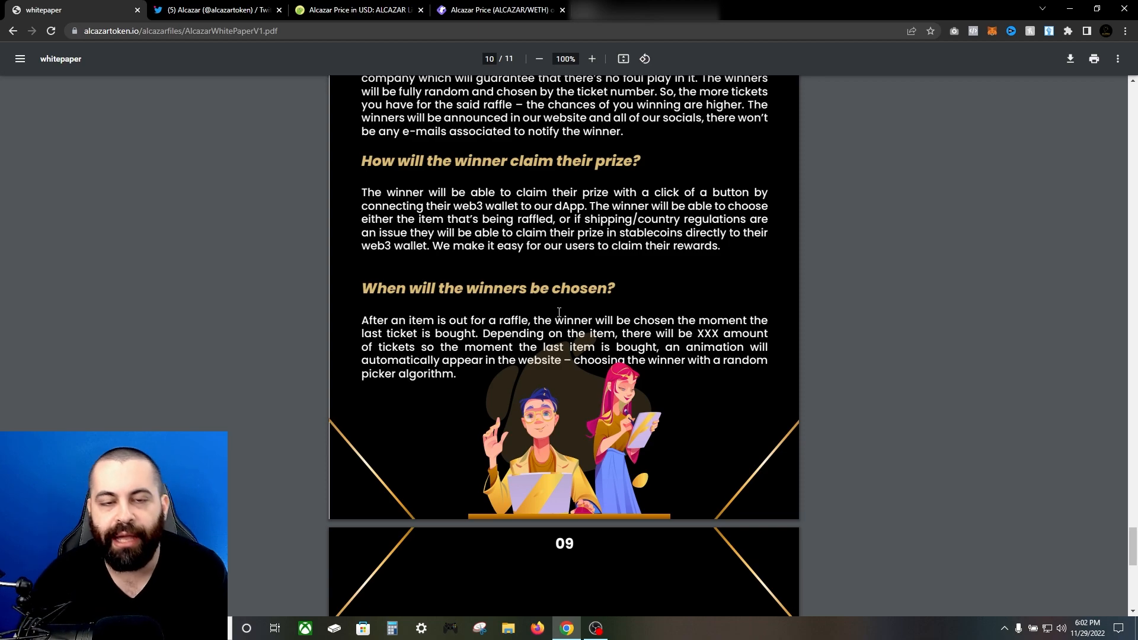
scroll(down, 3)
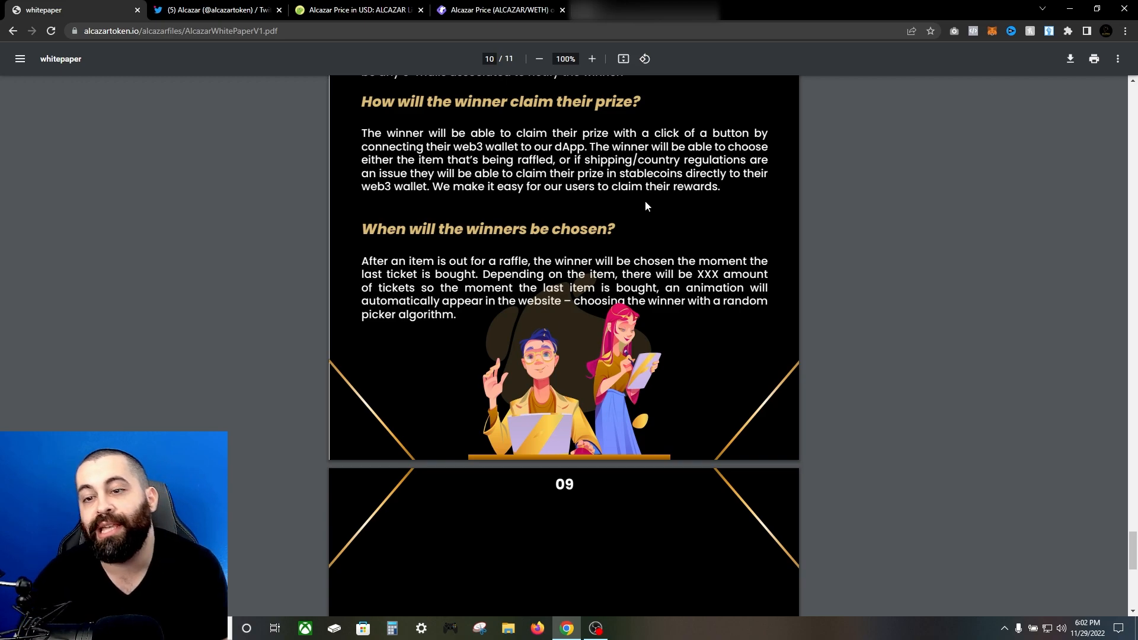
mouse_move(498, 210)
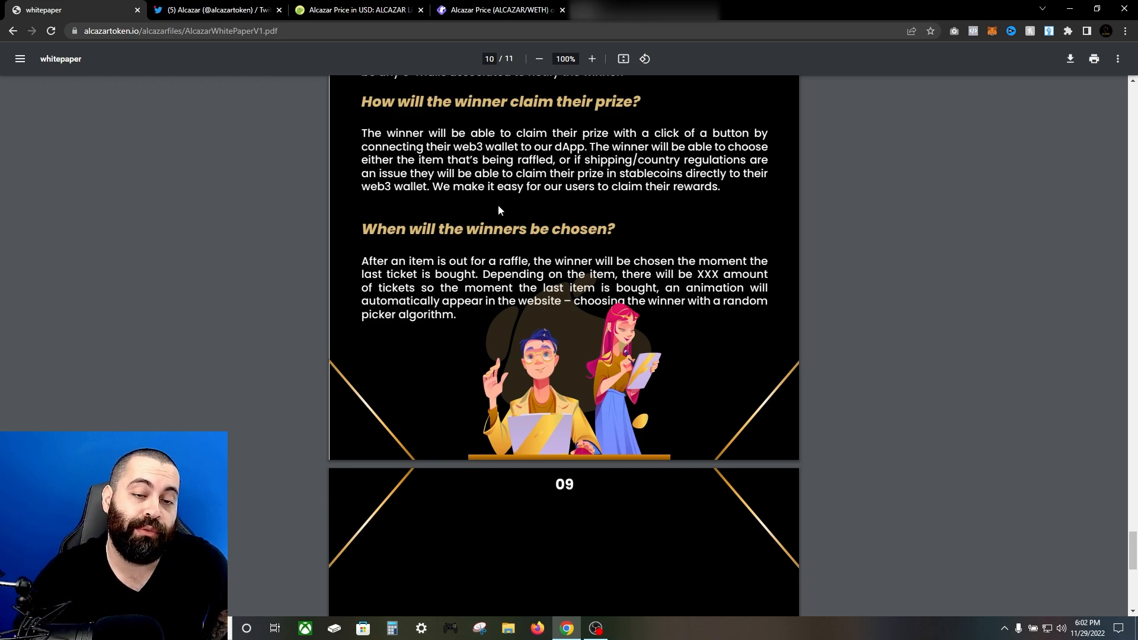
mouse_move(456, 255)
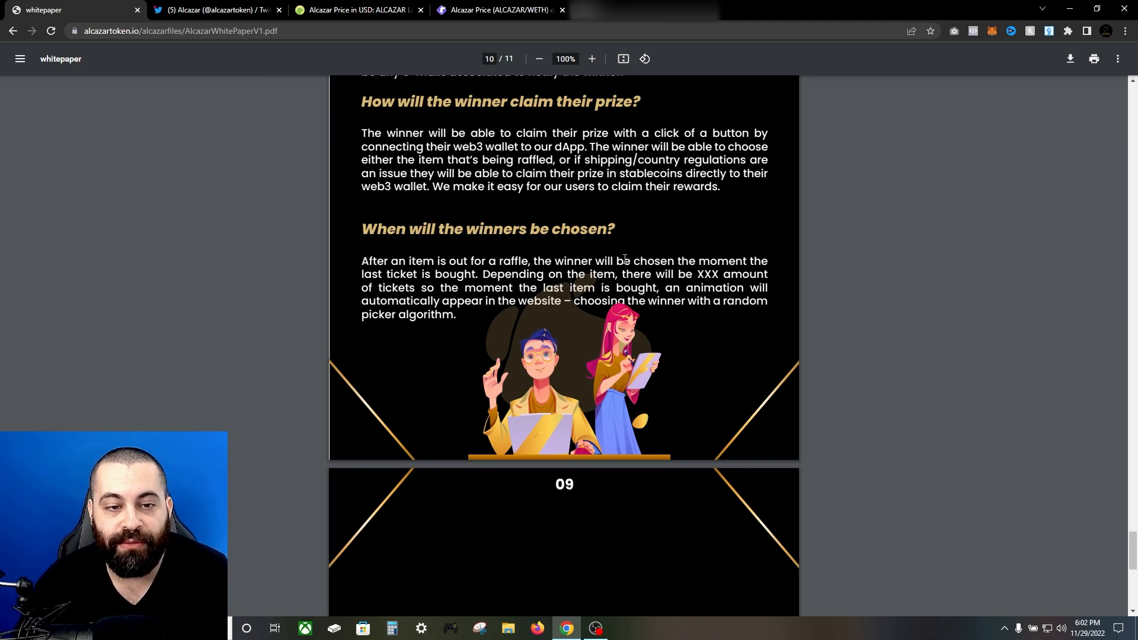
scroll(down, 3)
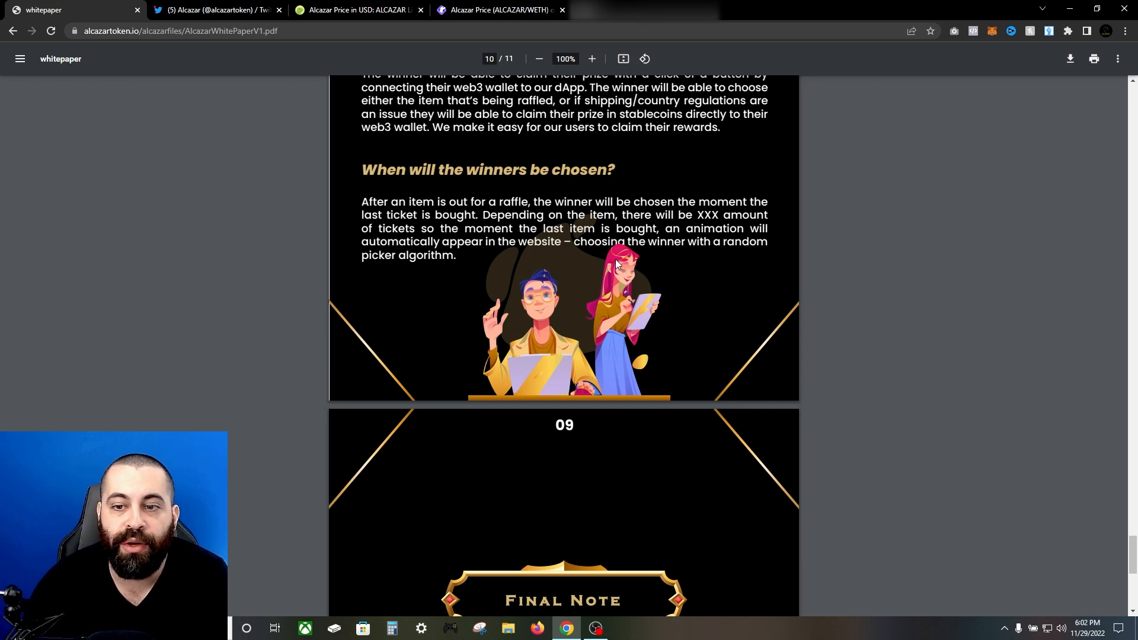
scroll(down, 3)
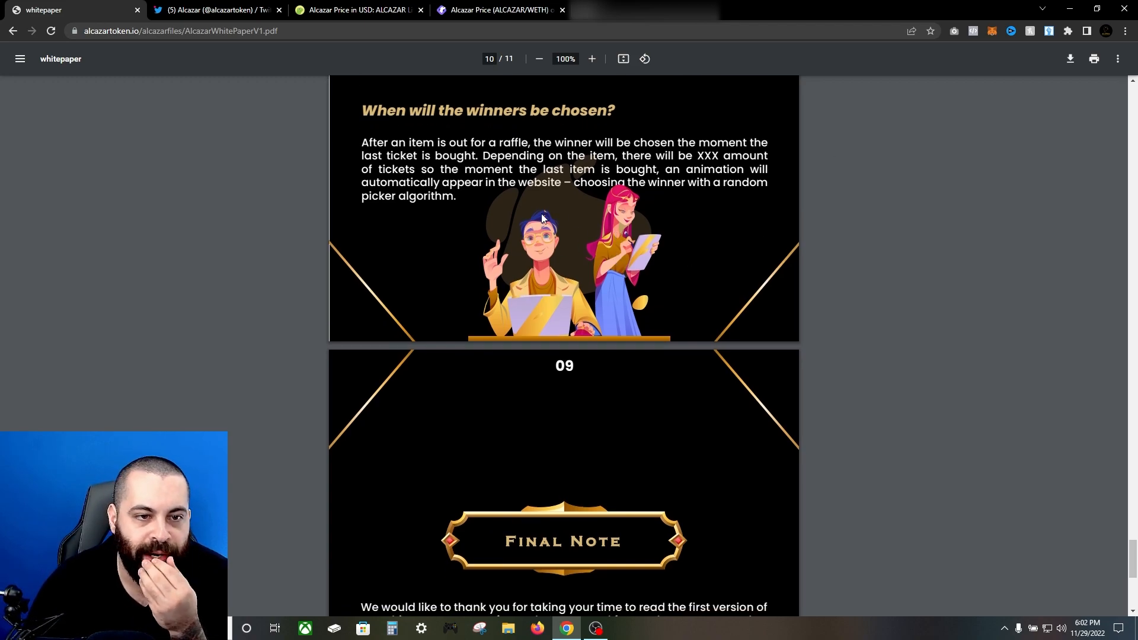
Scroll to page 11 of 11, showing the Alcazar logo and copyright line
scroll(down, 3)
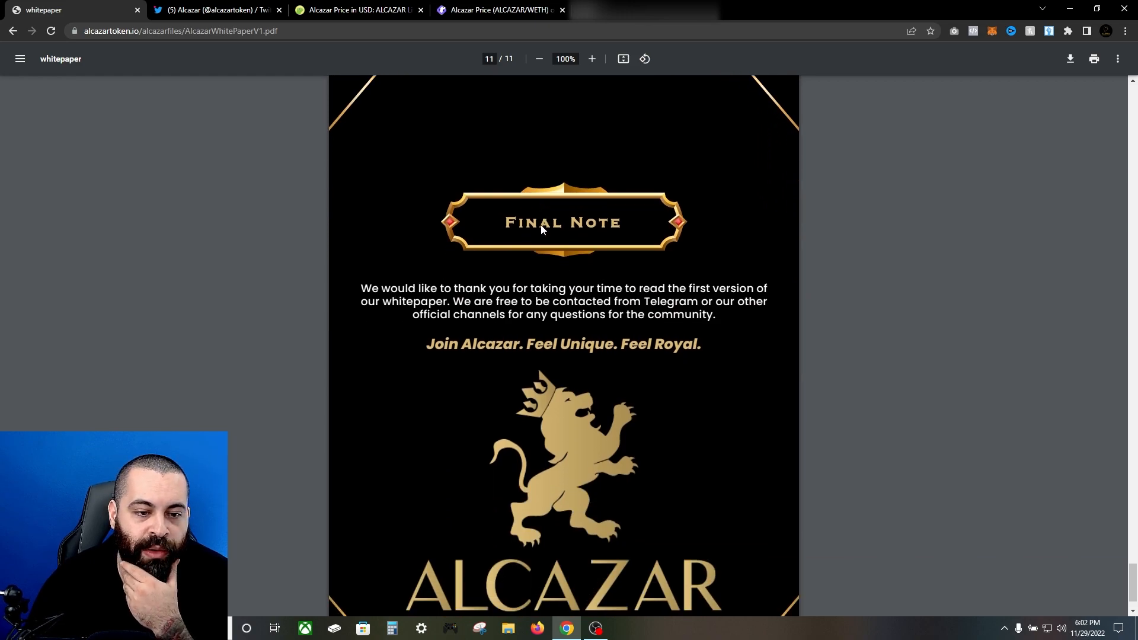
scroll(down, 3)
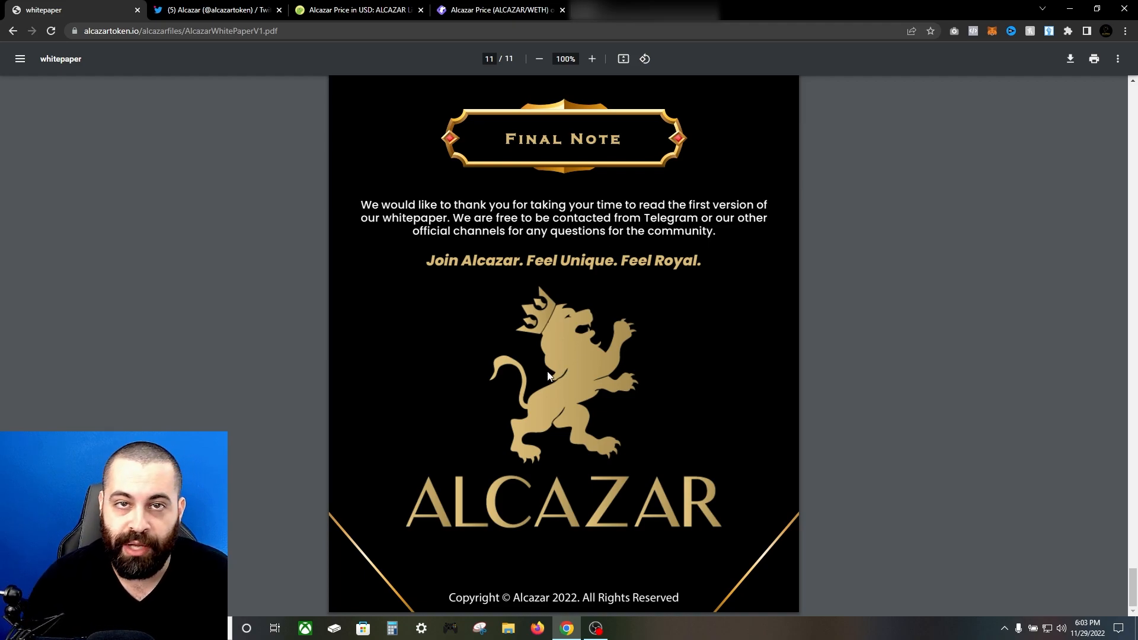
mouse_move(556, 342)
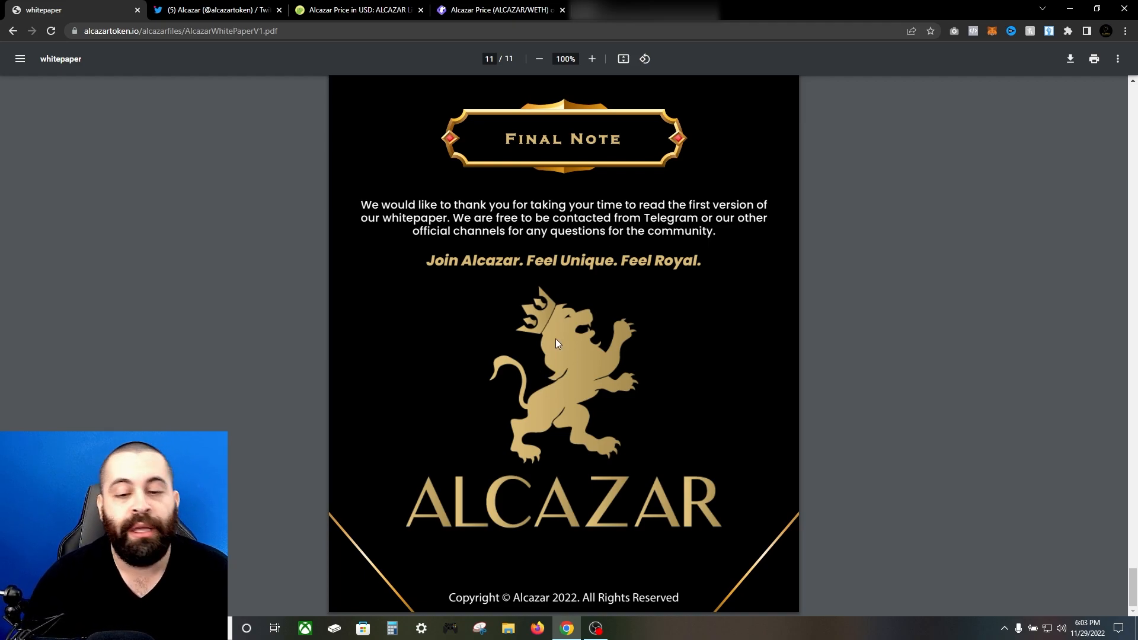
mouse_move(383, 178)
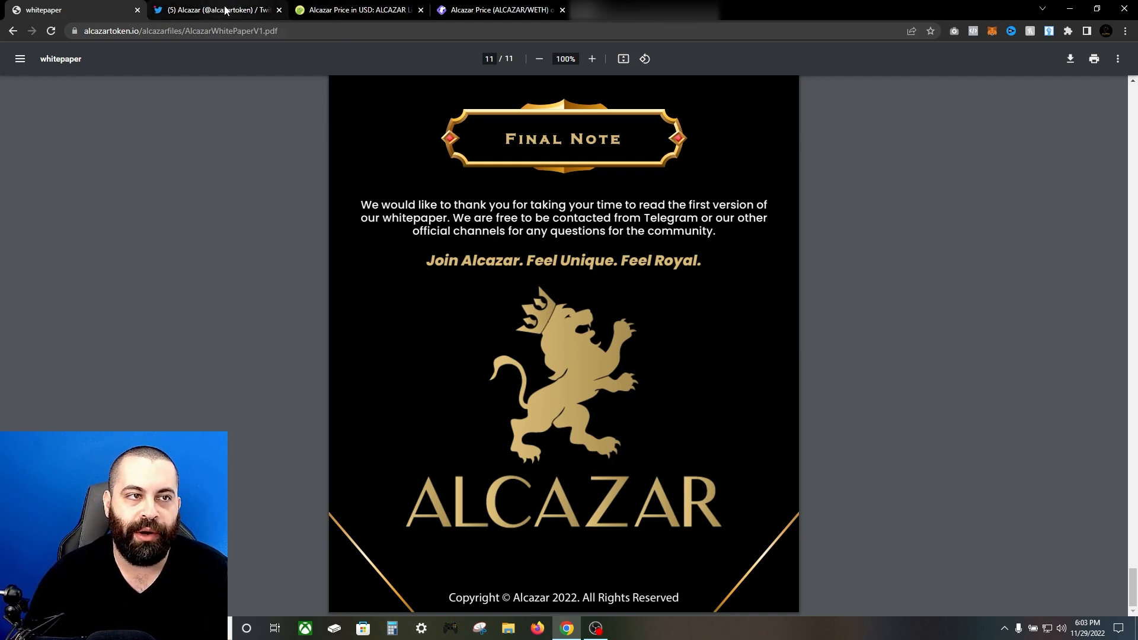
Switch from the CoinGecko Alcazar tab to the GeckoTerminal ALCAZAR/WETH pool page
click(356, 10)
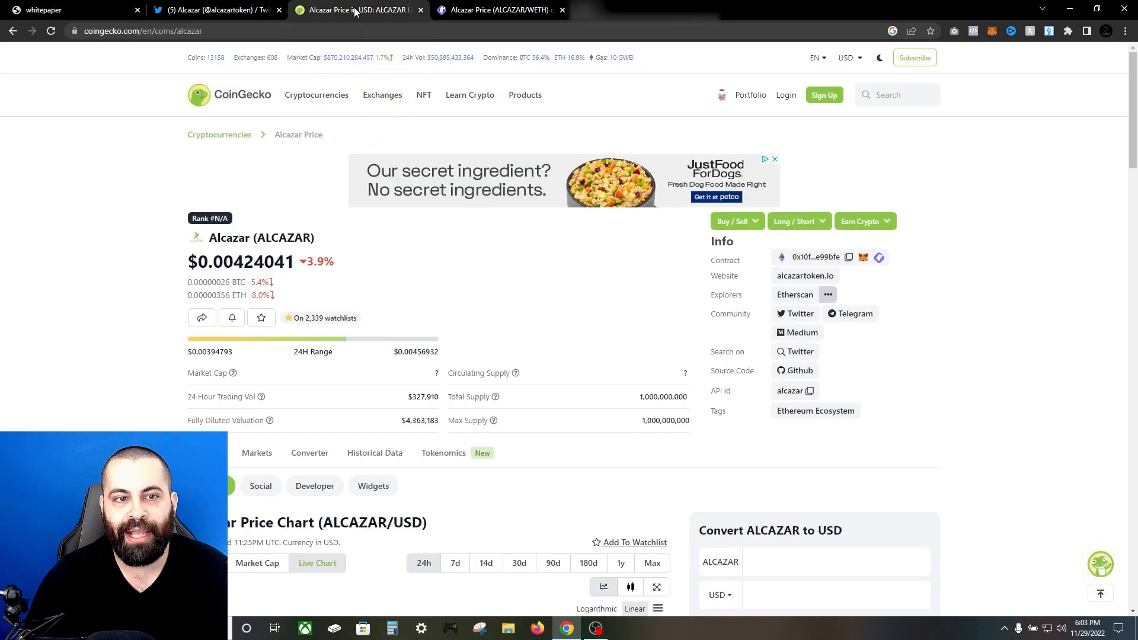
click(498, 10)
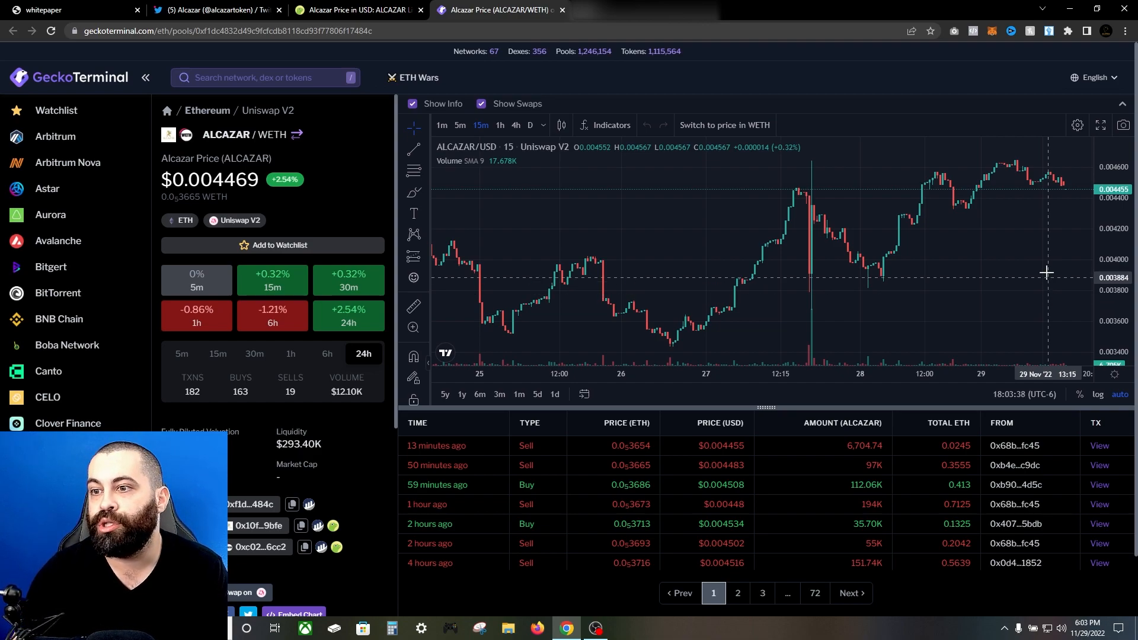
mouse_move(923, 242)
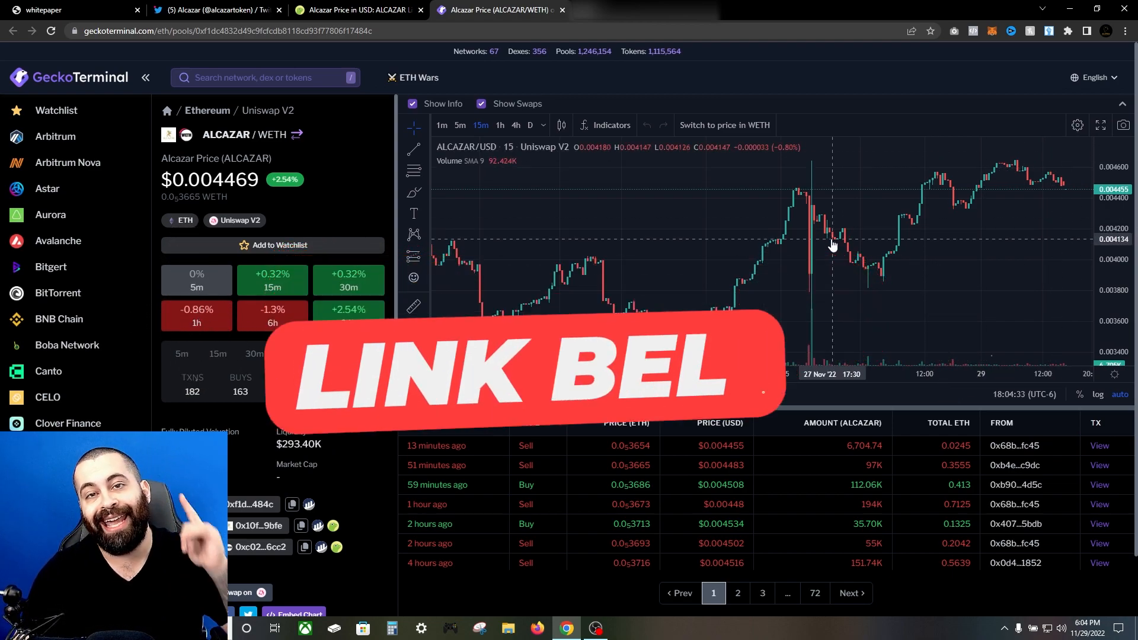
Inspect the ALCAZAR/WETH chart around the 27 Nov price spike
click(362, 357)
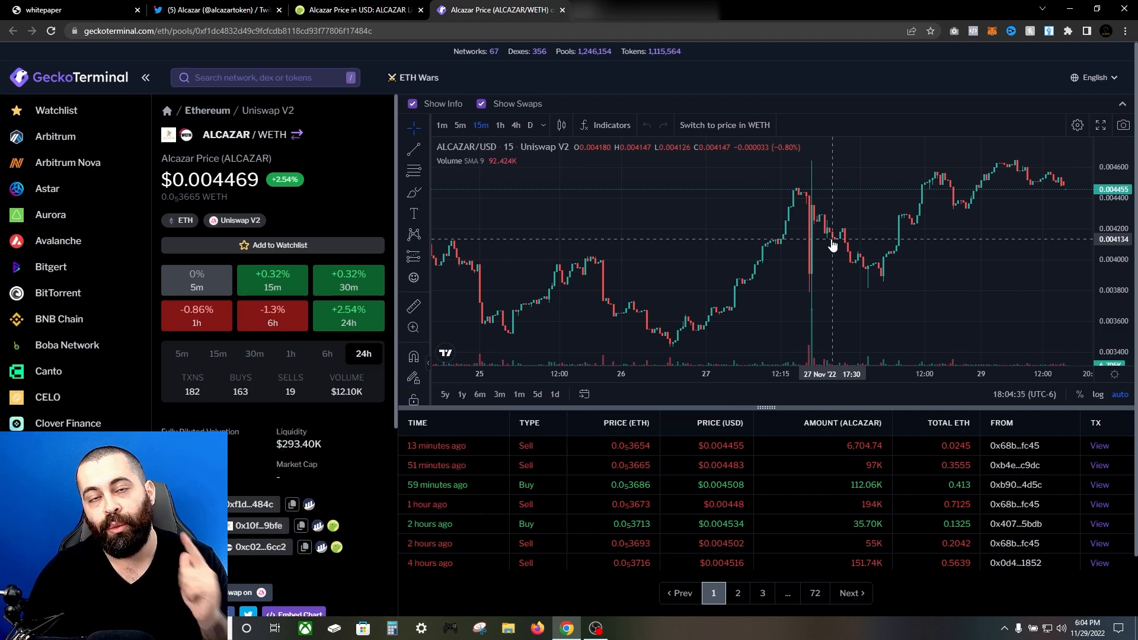